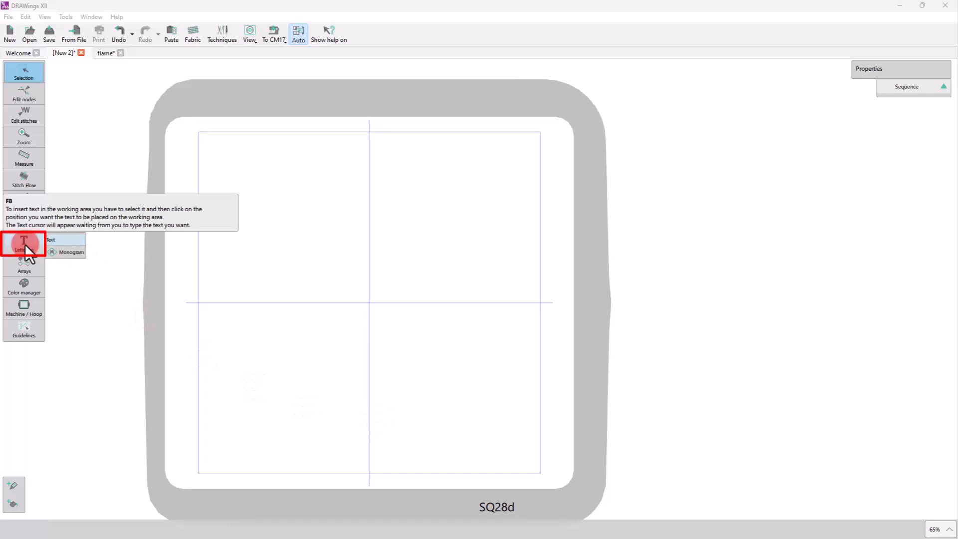
# Add 'BBQ' lettering in the upper hoop in Arial Black at font size 50
pyautogui.click(24, 243)
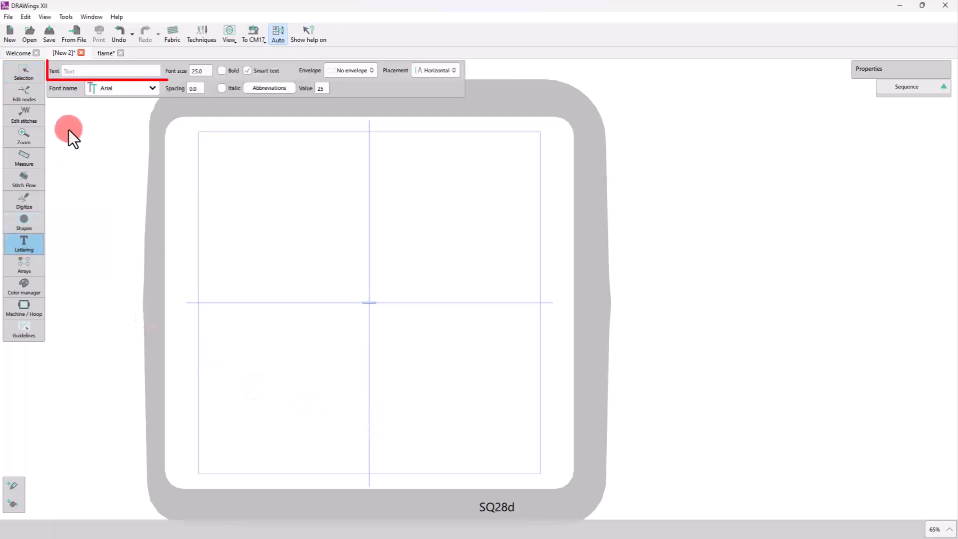
pyautogui.click(113, 70)
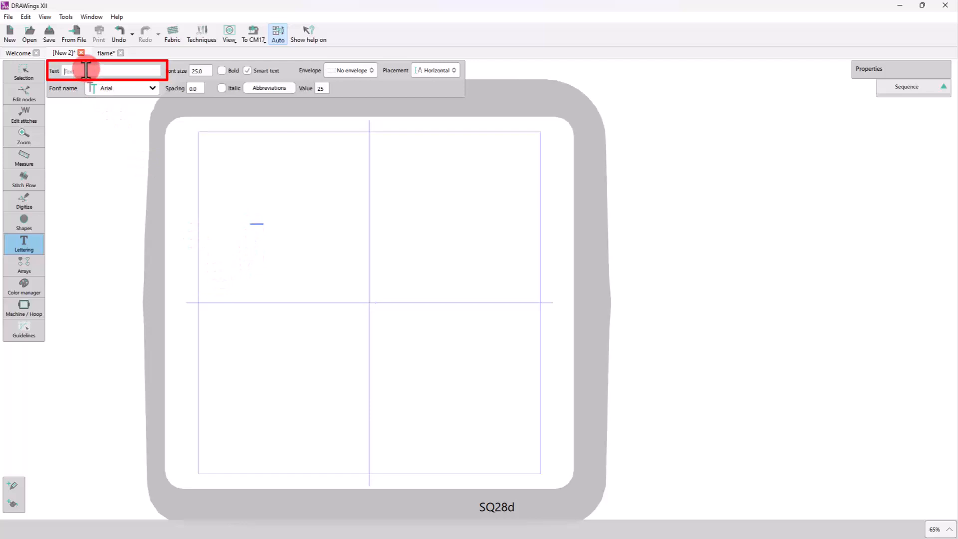
pyautogui.write('BBQ')
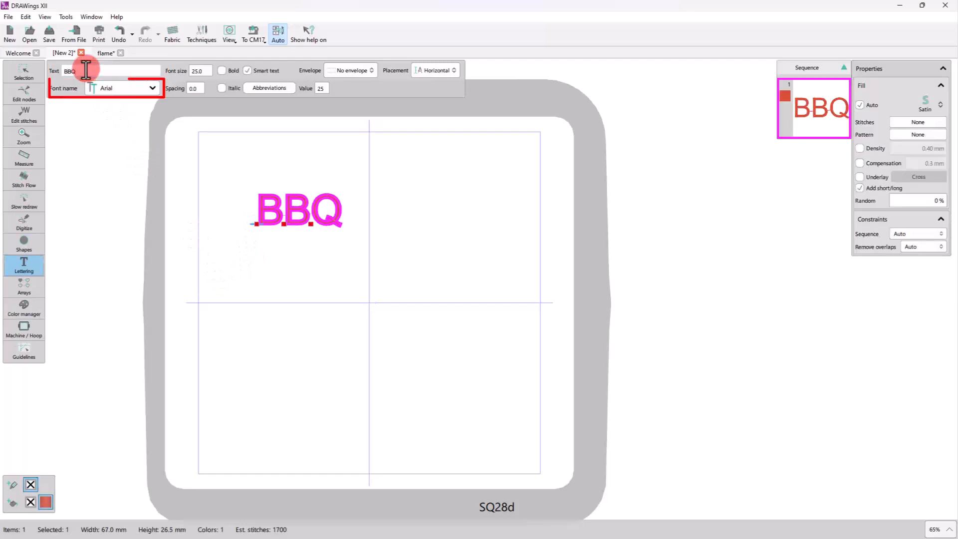
pyautogui.click(152, 88)
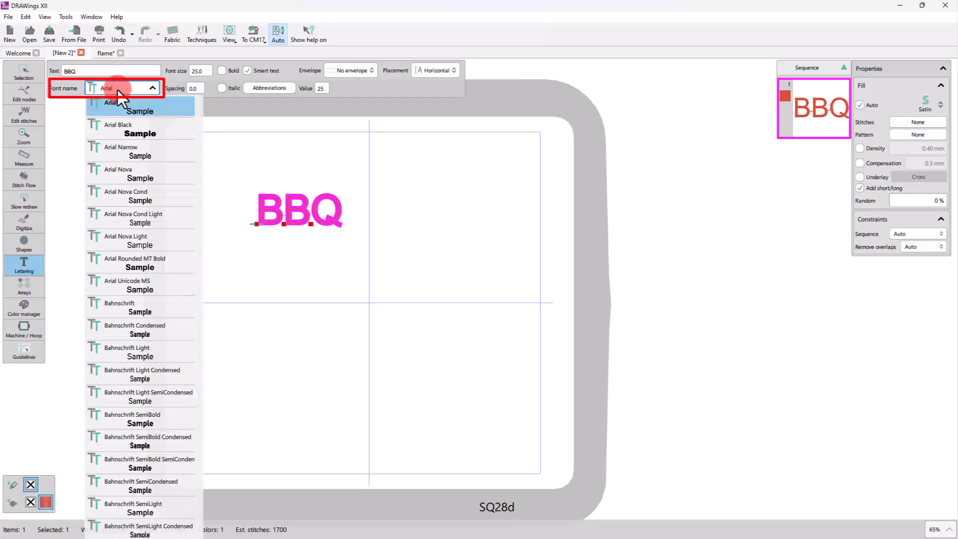
pyautogui.click(118, 125)
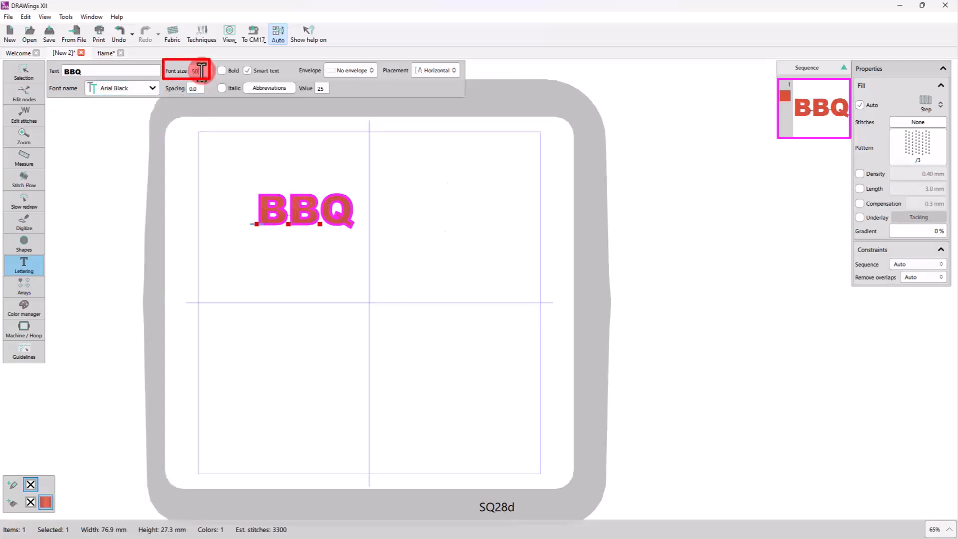
pyautogui.click(202, 67)
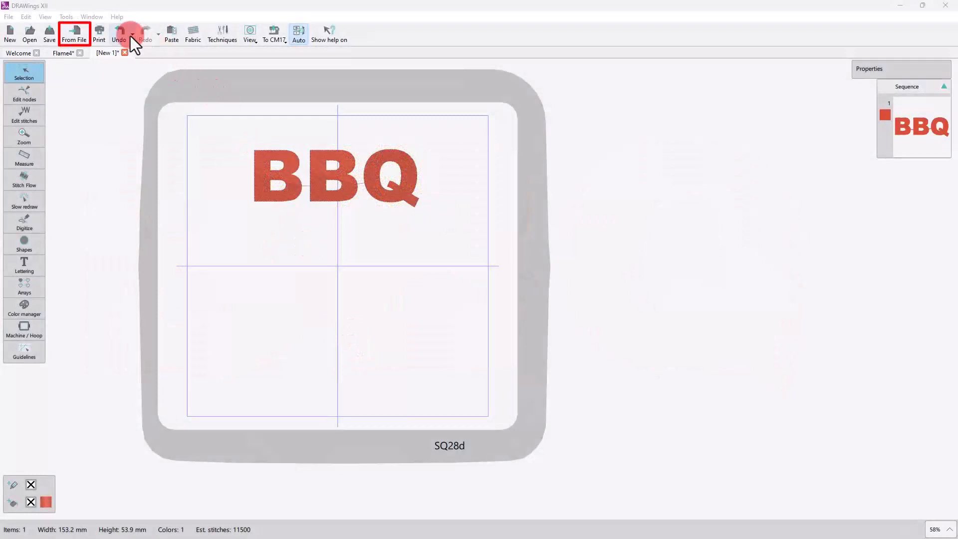
# Load fire picture.png from file as a 200 × 144 mm PaintStitch design
pyautogui.click(74, 33)
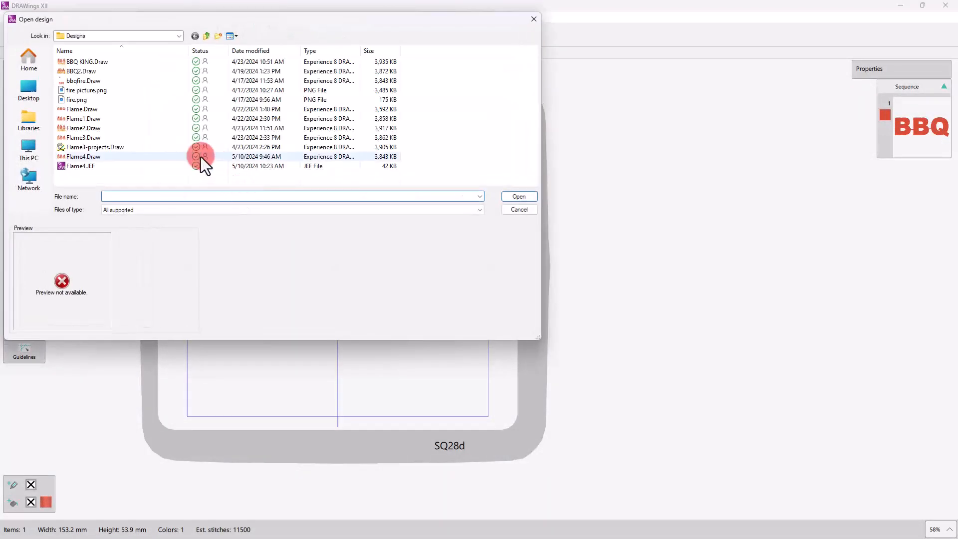
pyautogui.click(86, 90)
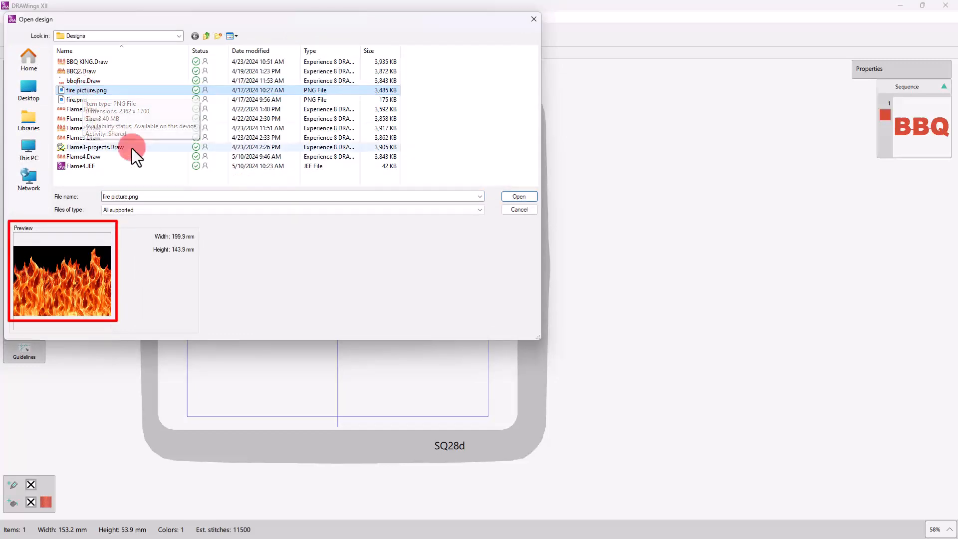
pyautogui.click(518, 196)
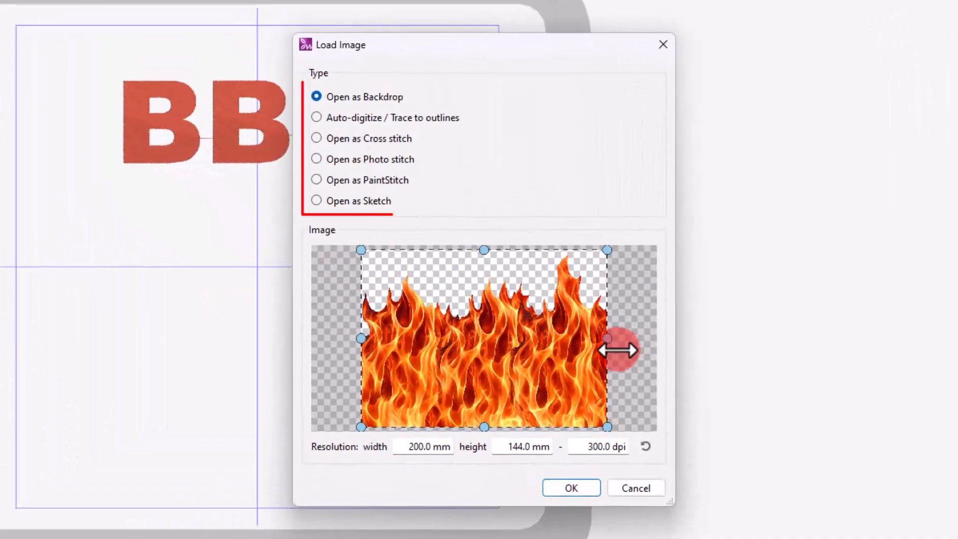
pyautogui.moveTo(435, 250)
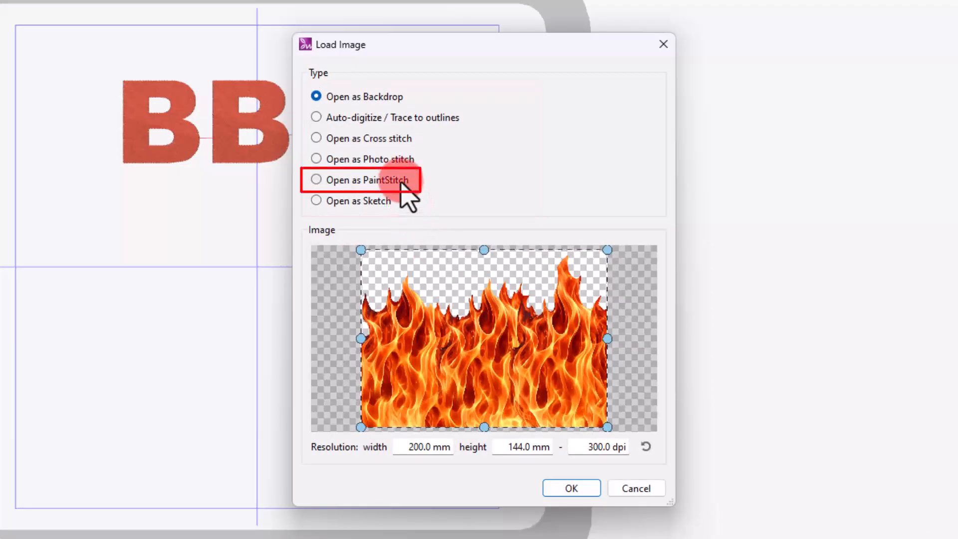
pyautogui.click(316, 179)
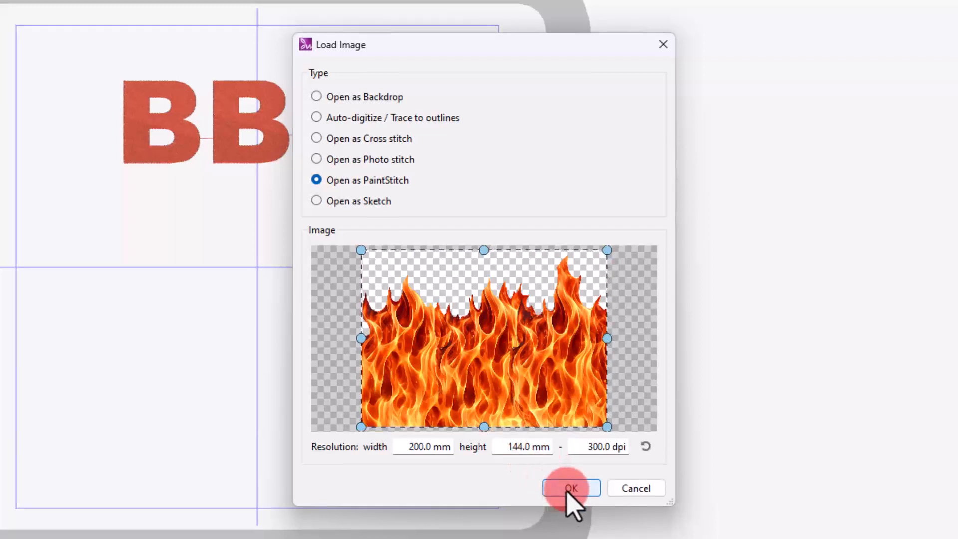
pyautogui.click(570, 488)
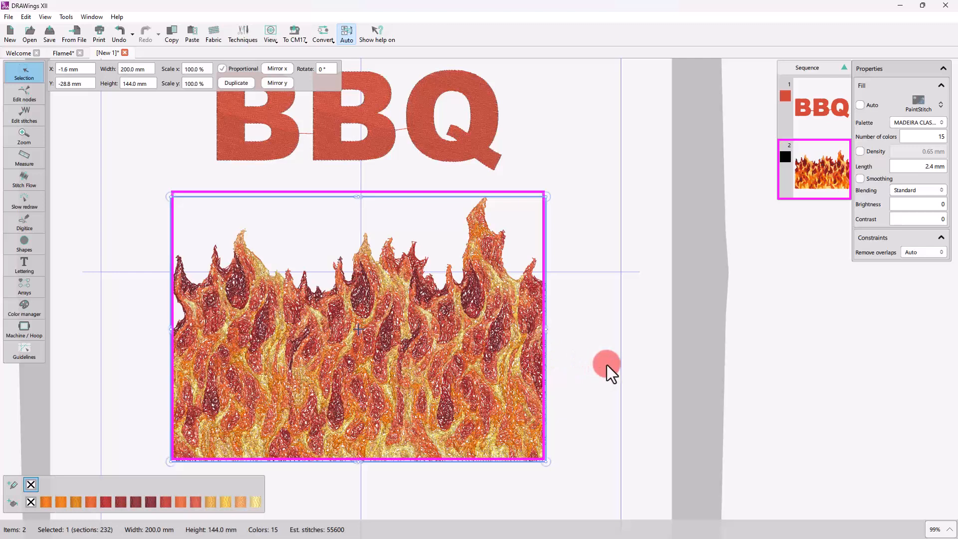
pyautogui.moveTo(574, 355)
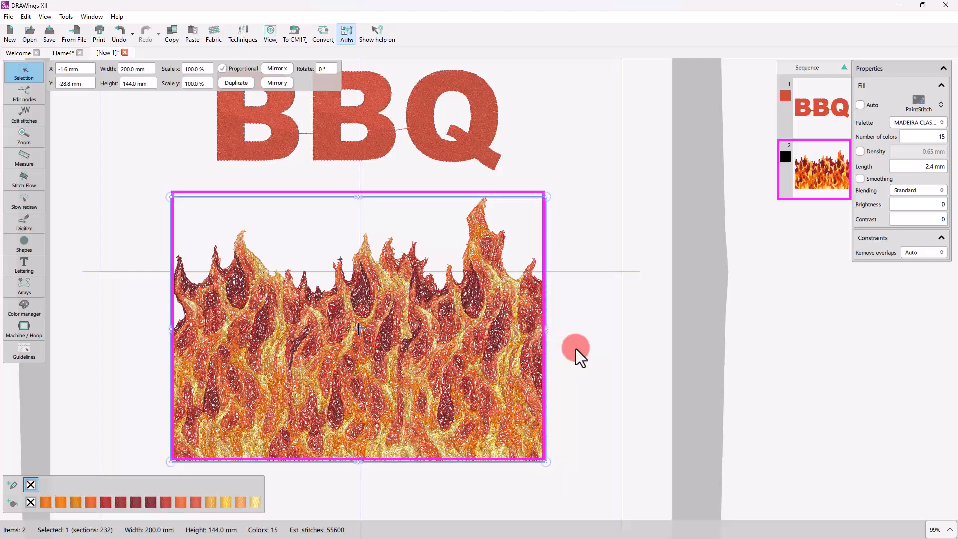
pyautogui.moveTo(579, 351)
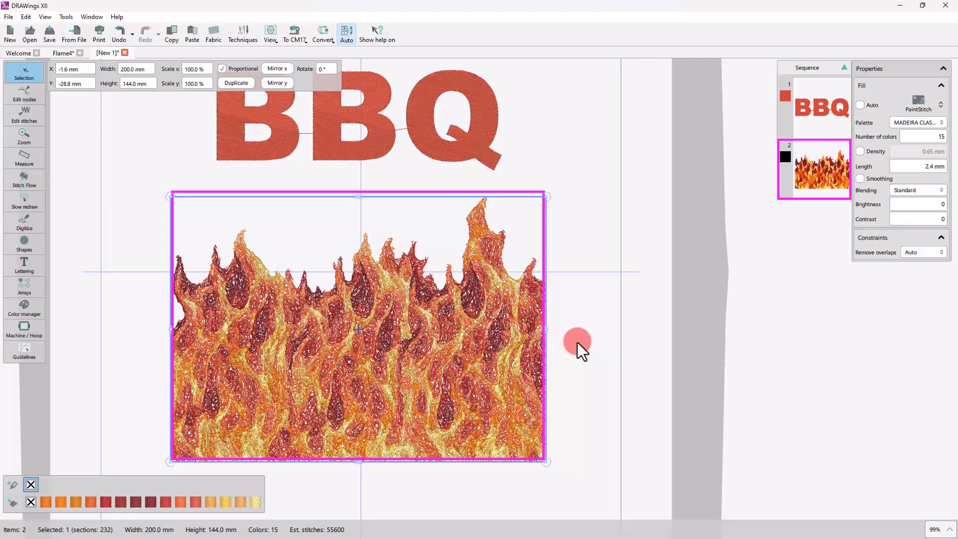
pyautogui.moveTo(565, 342)
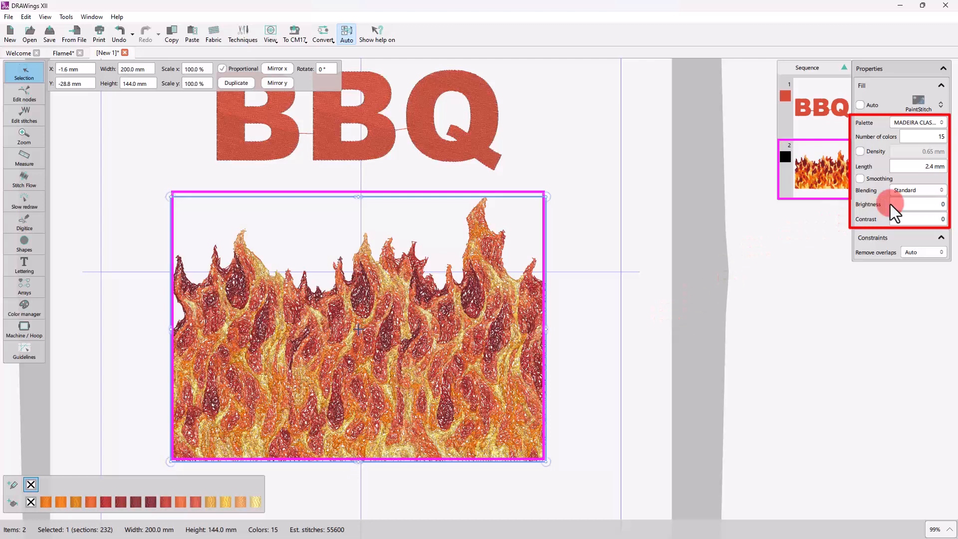
# Give the flames the COATS SYLKO palette with 7 colours and adjust Blending
pyautogui.click(917, 122)
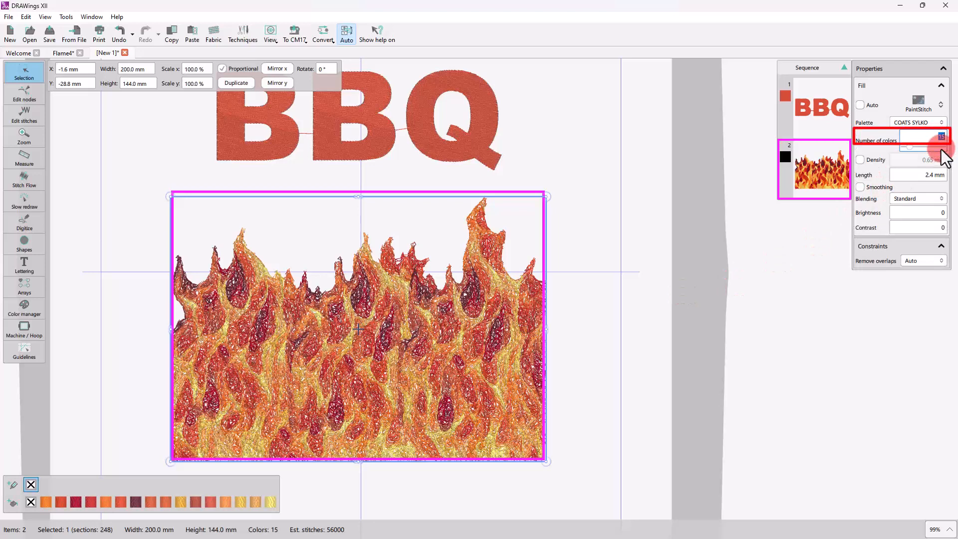
pyautogui.click(939, 146)
pyautogui.write('7')
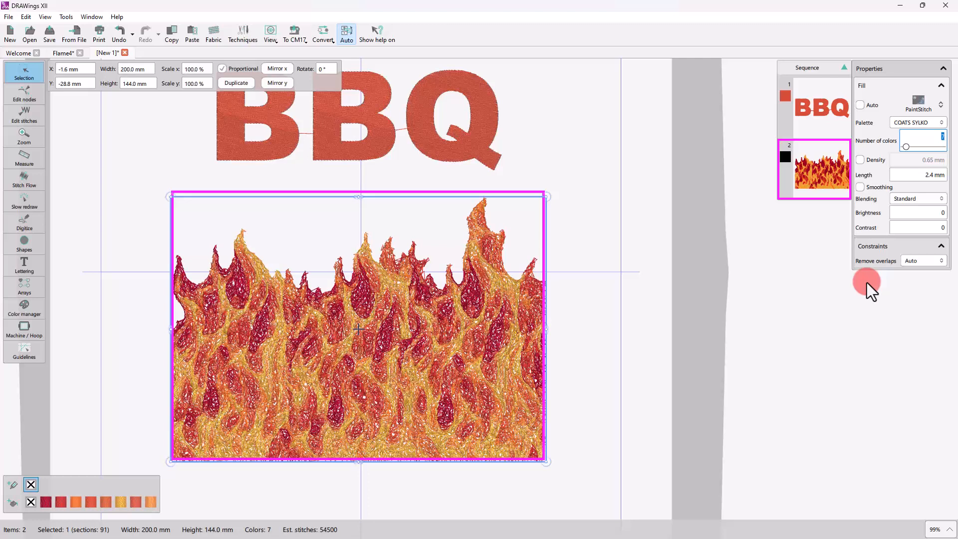
pyautogui.moveTo(914, 236)
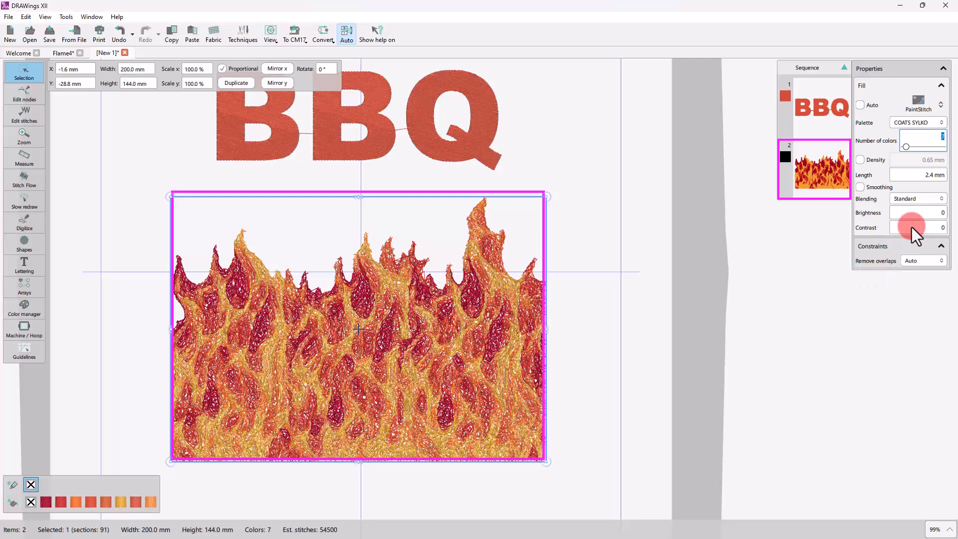
pyautogui.click(941, 190)
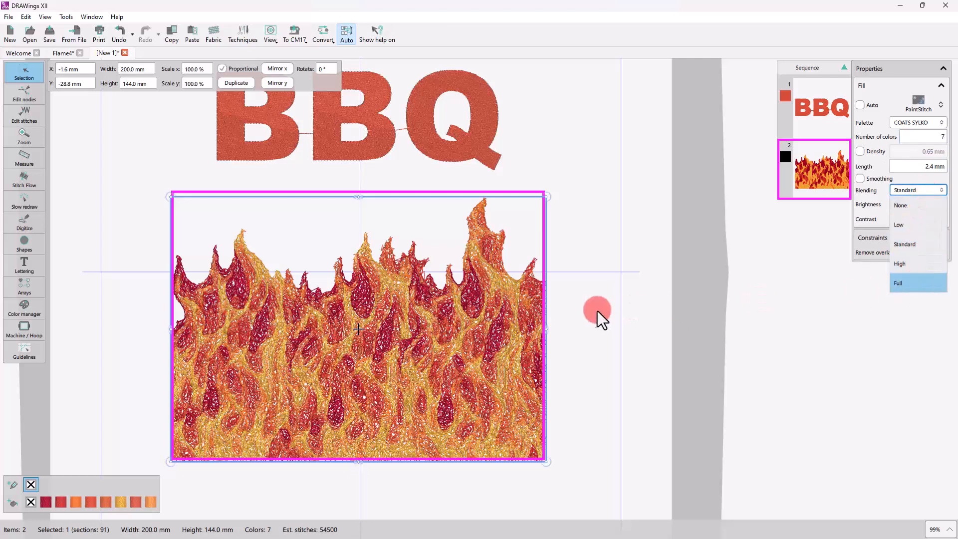
pyautogui.click(898, 282)
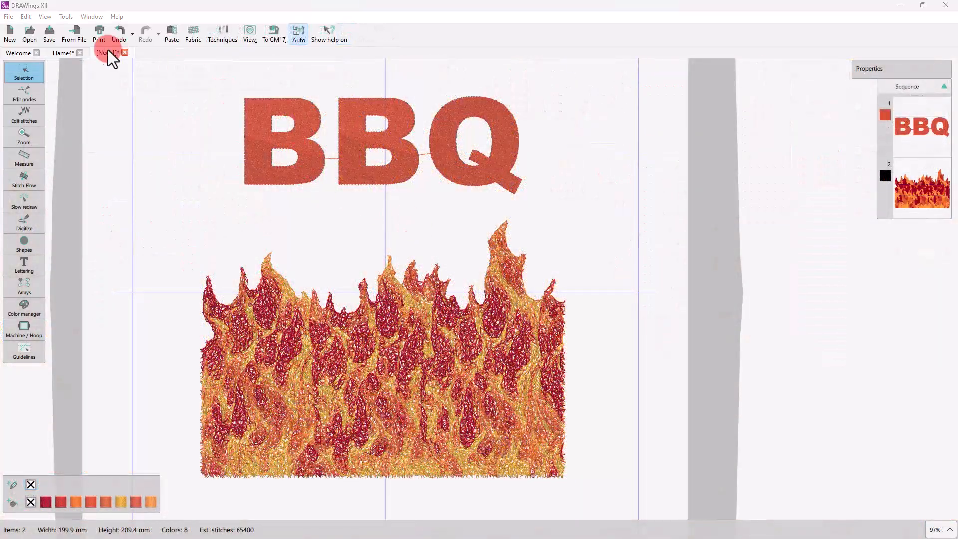
# Open the help video library and play a New features v.XII video
pyautogui.click(19, 52)
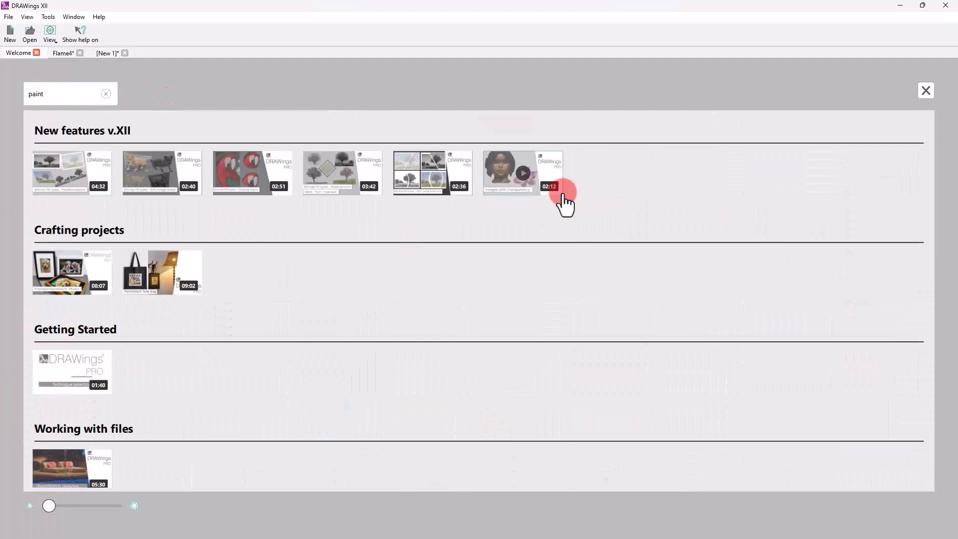
pyautogui.click(925, 90)
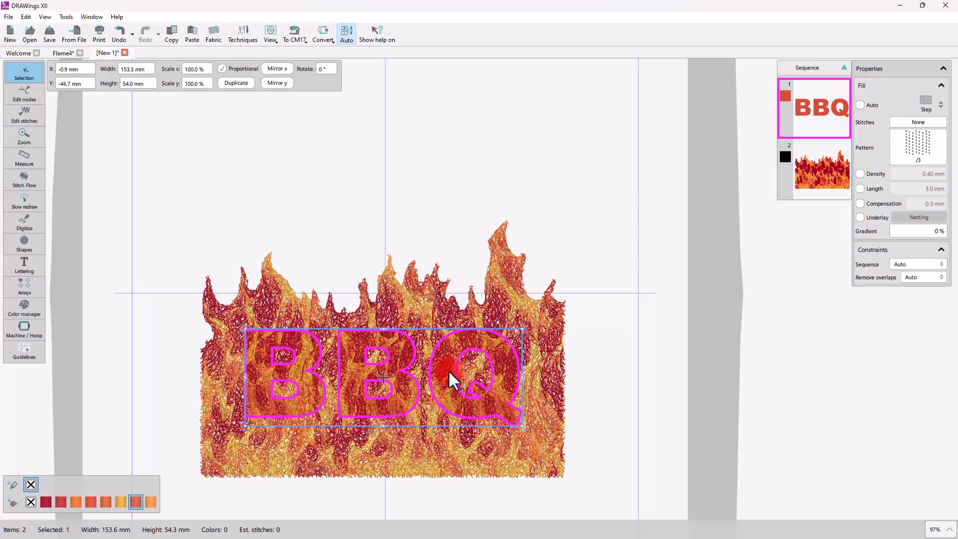
pyautogui.moveTo(504, 351)
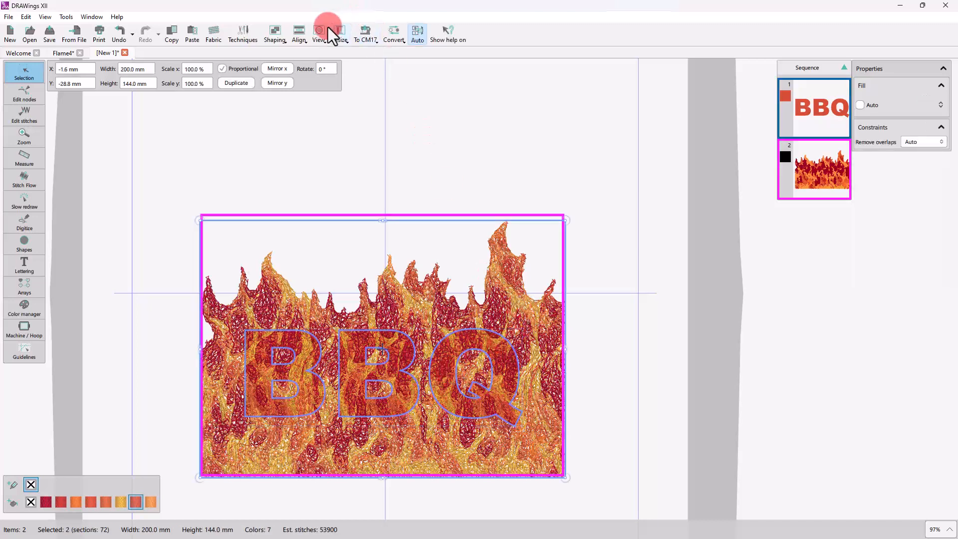
# Intersect the BBQ lettering with the flame design using Shaping
pyautogui.click(274, 34)
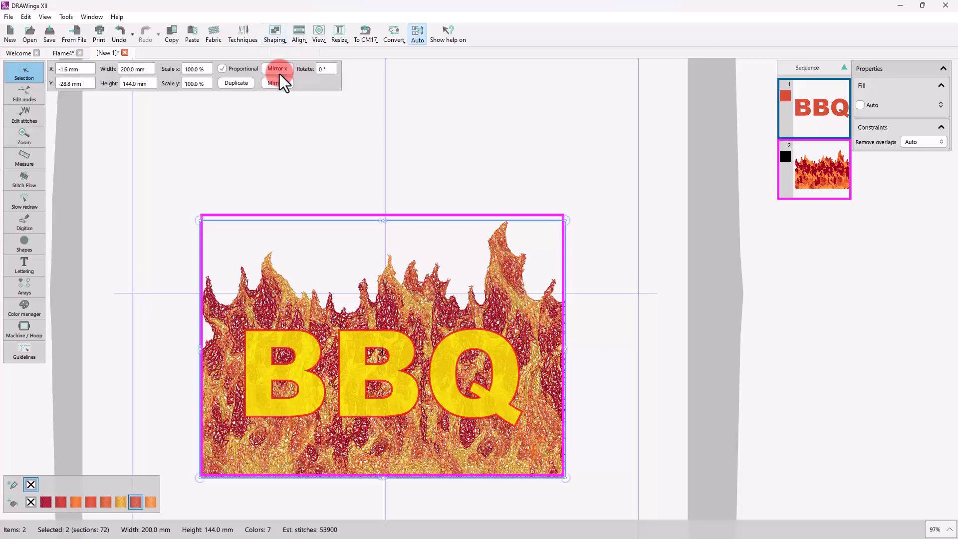
pyautogui.click(277, 69)
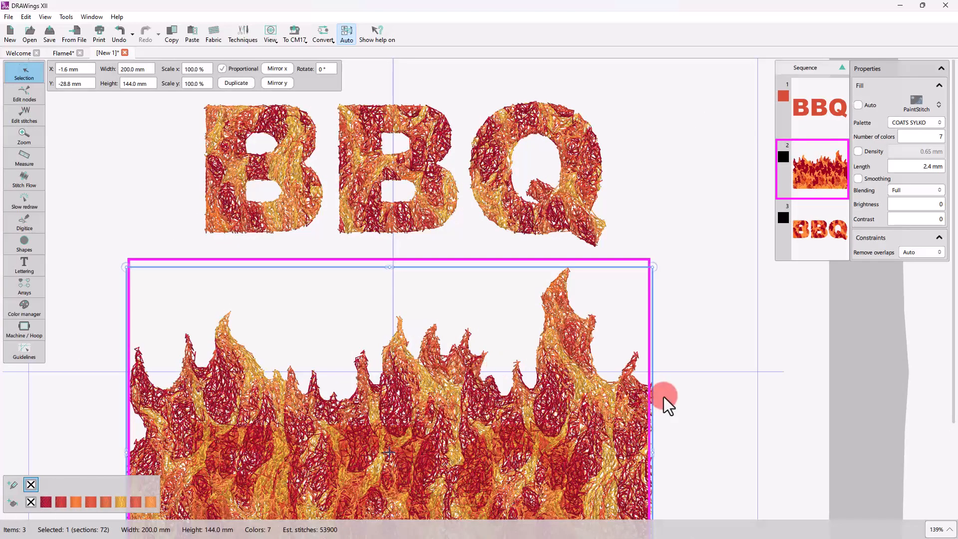
# Open the Flame design and switch to the Edit nodes tool
pyautogui.click(811, 107)
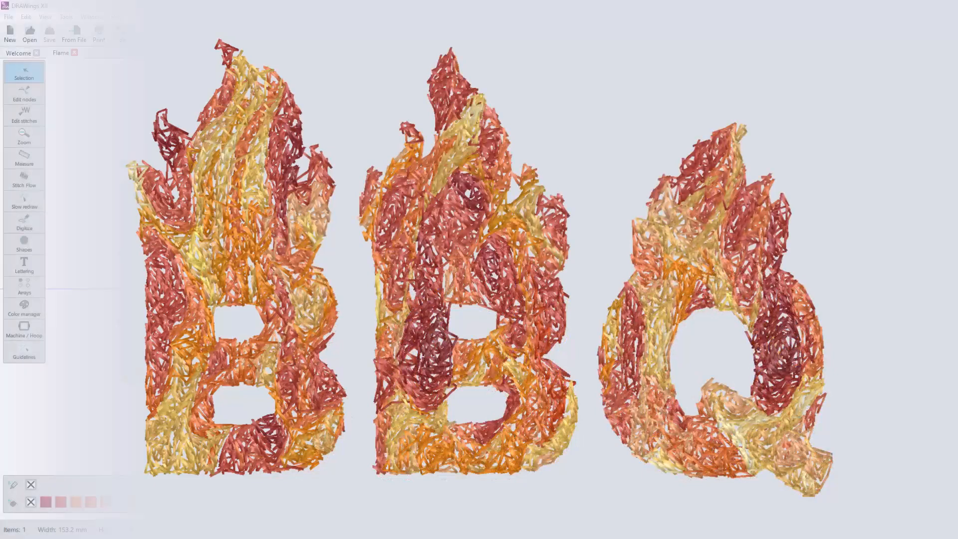
pyautogui.click(24, 95)
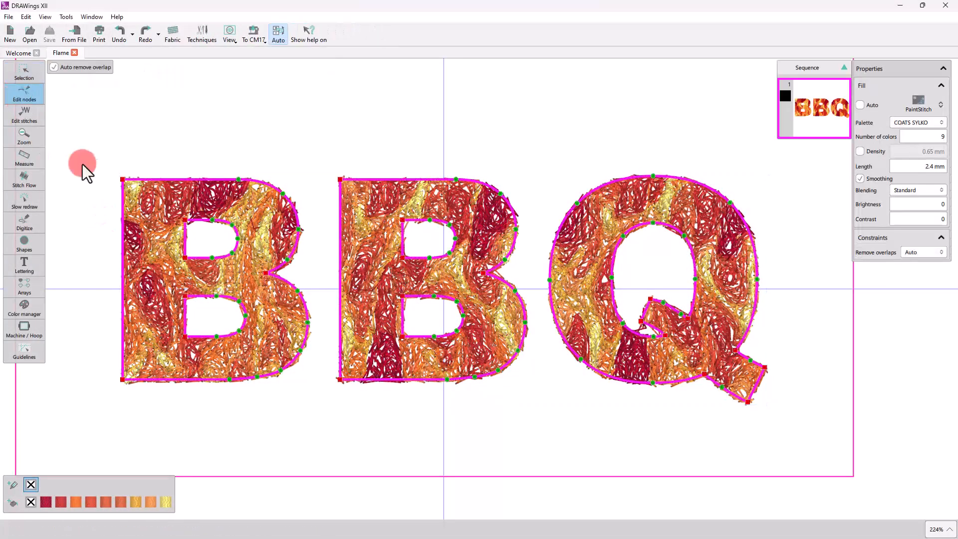
pyautogui.click(122, 177)
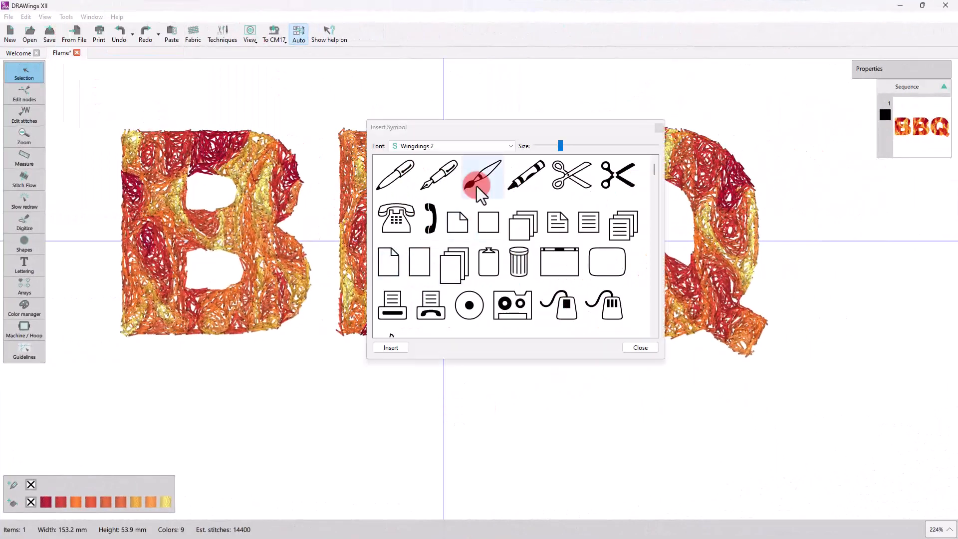
# Insert Wingdings 2 drop symbols on the first B and adjust the rightmost drop
pyautogui.click(639, 347)
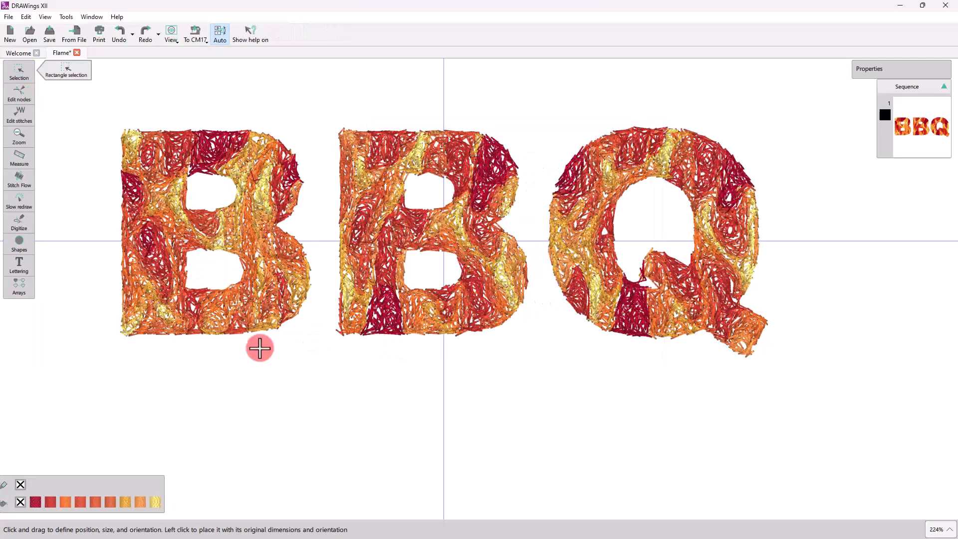
pyautogui.scroll(-3)
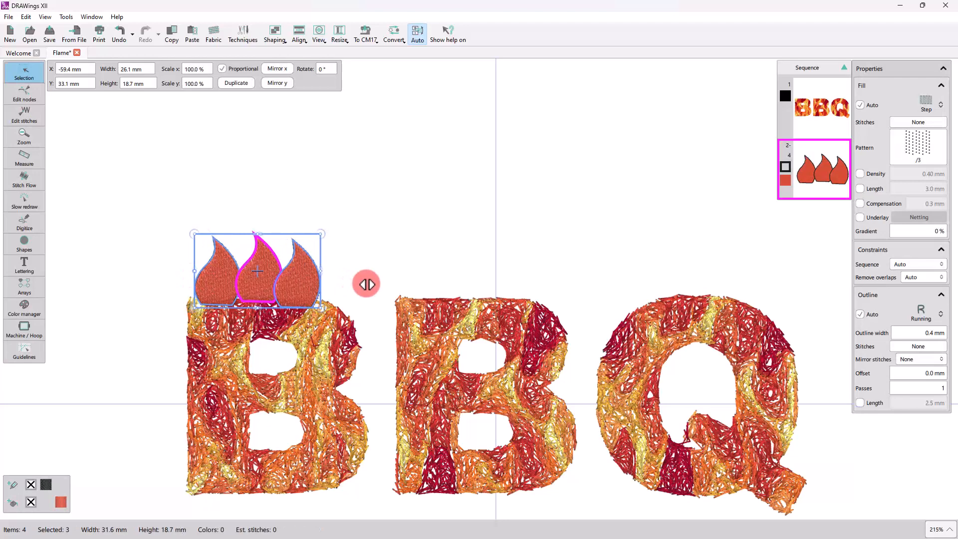
pyautogui.click(296, 272)
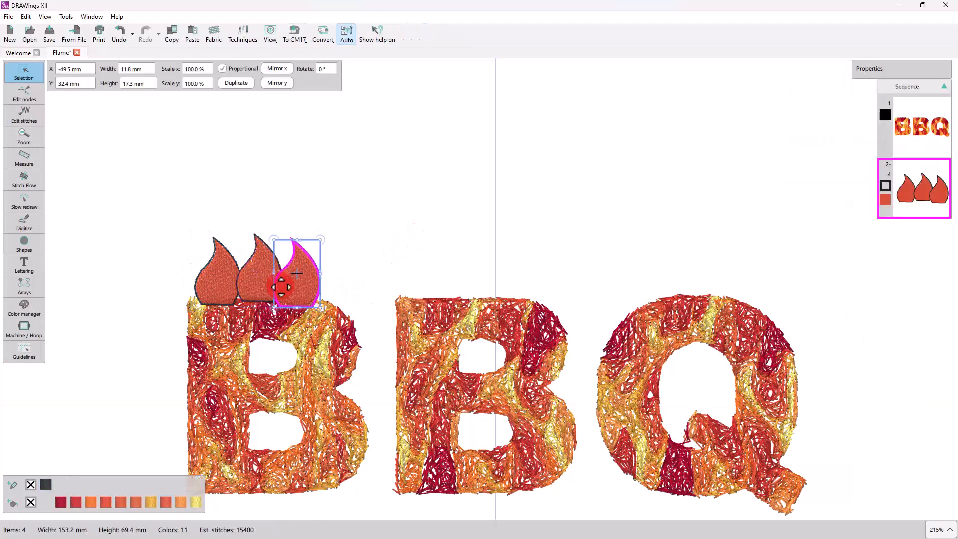
pyautogui.click(272, 31)
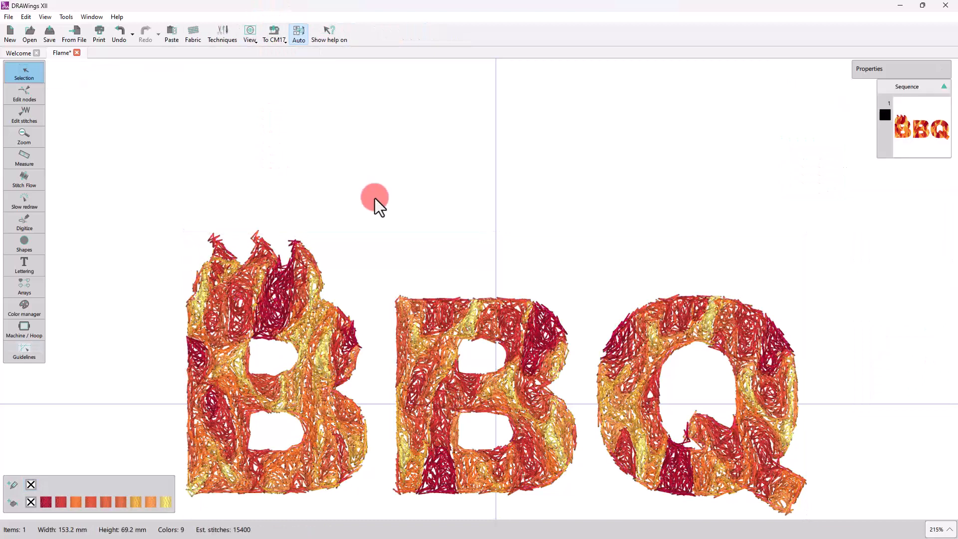
# Digitize a flame tip on the B, select it and try duplicating it
pyautogui.click(24, 73)
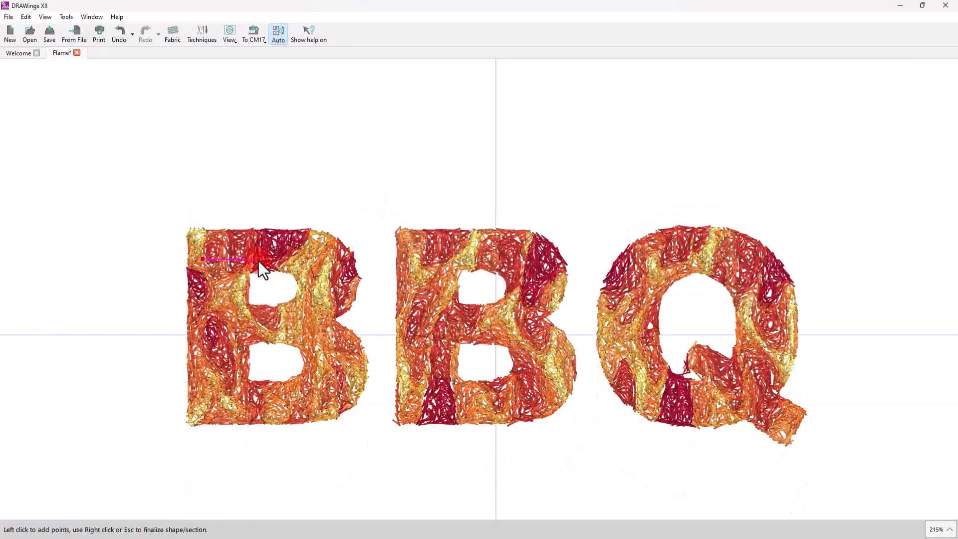
pyautogui.click(187, 160)
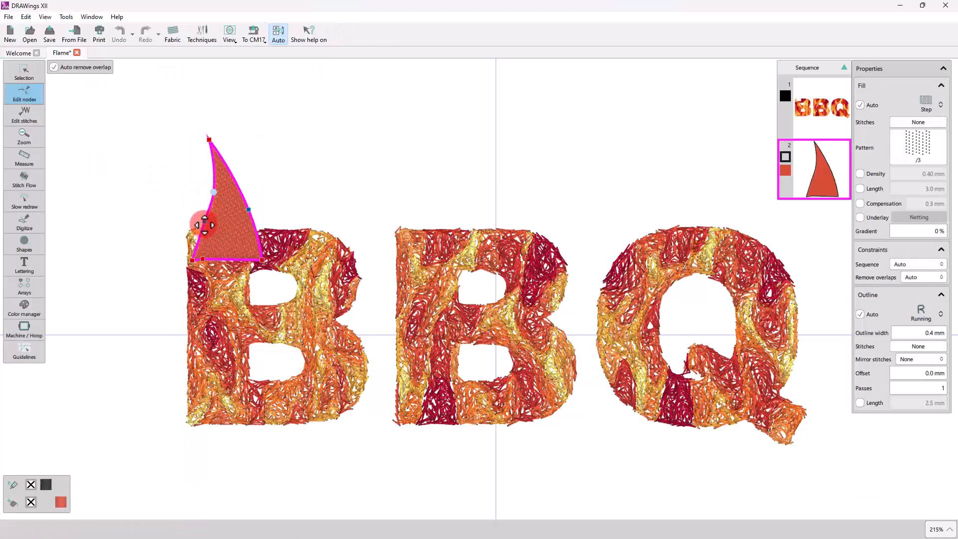
pyautogui.click(24, 72)
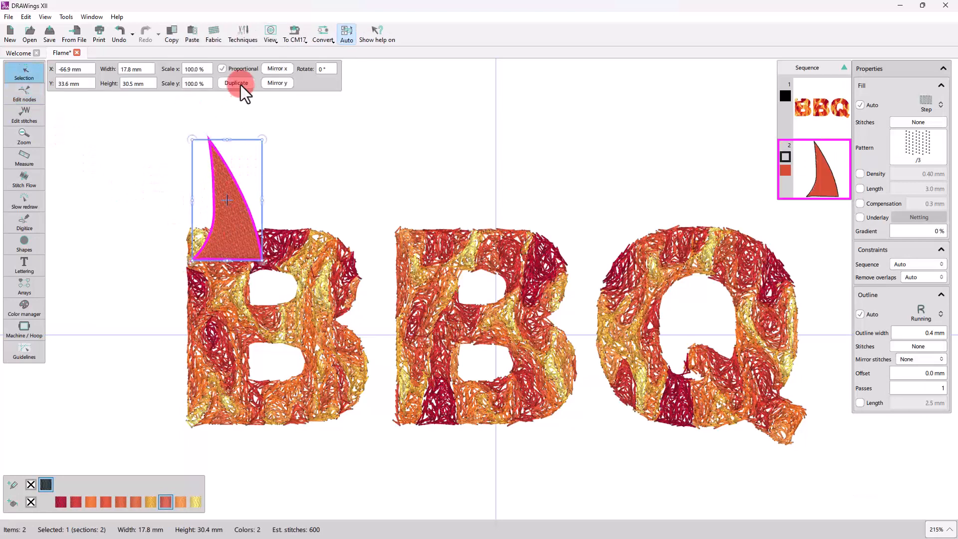
pyautogui.click(236, 82)
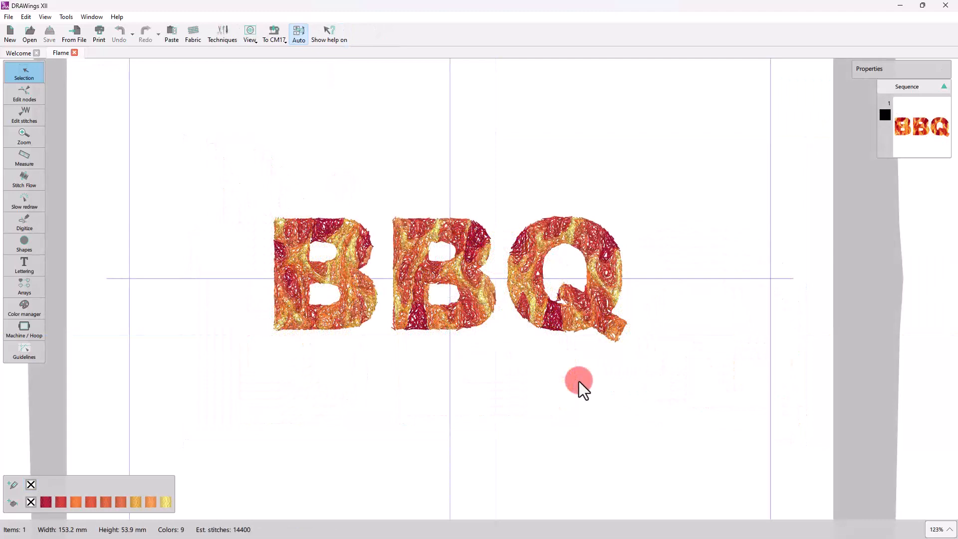
# Trace the flames picture into outlines at 150 mm wide above the lettering
pyautogui.click(29, 33)
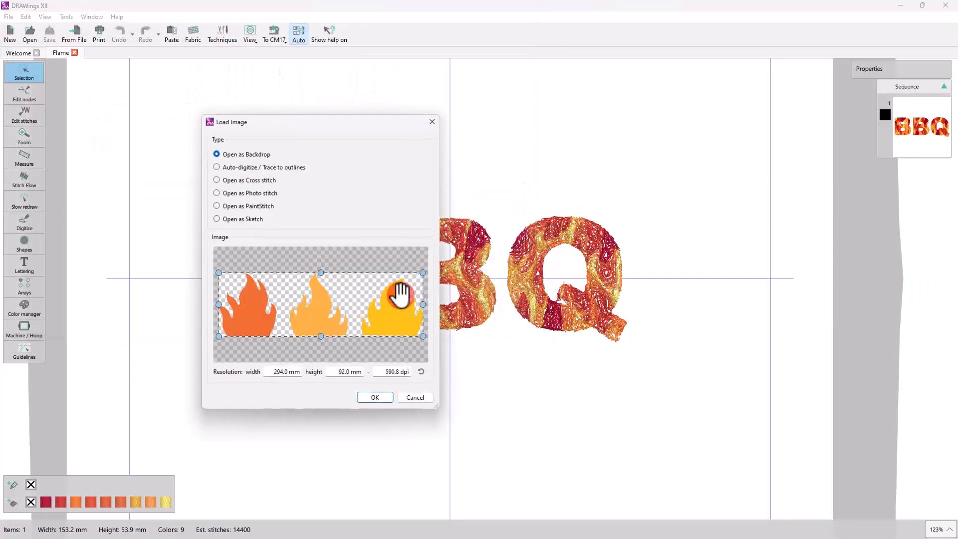
pyautogui.click(216, 166)
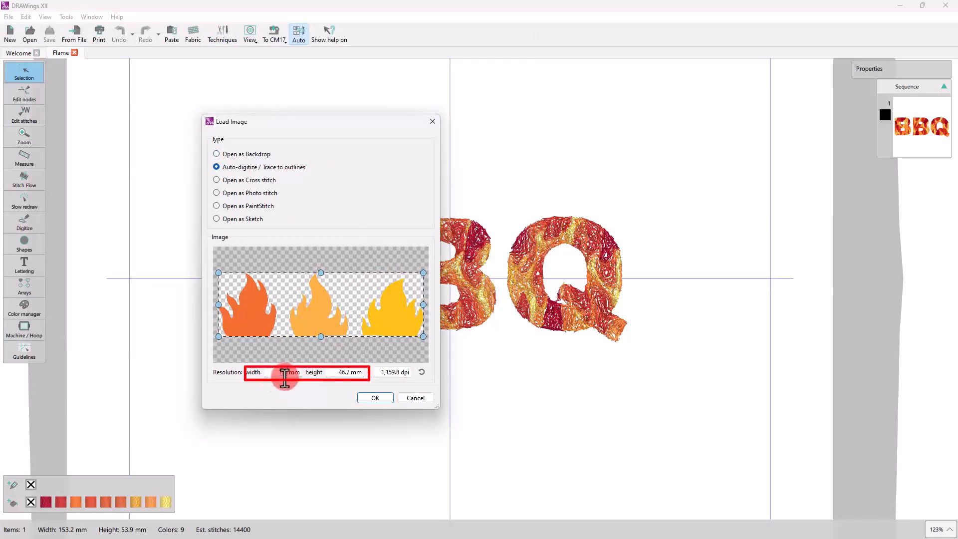
pyautogui.click(374, 398)
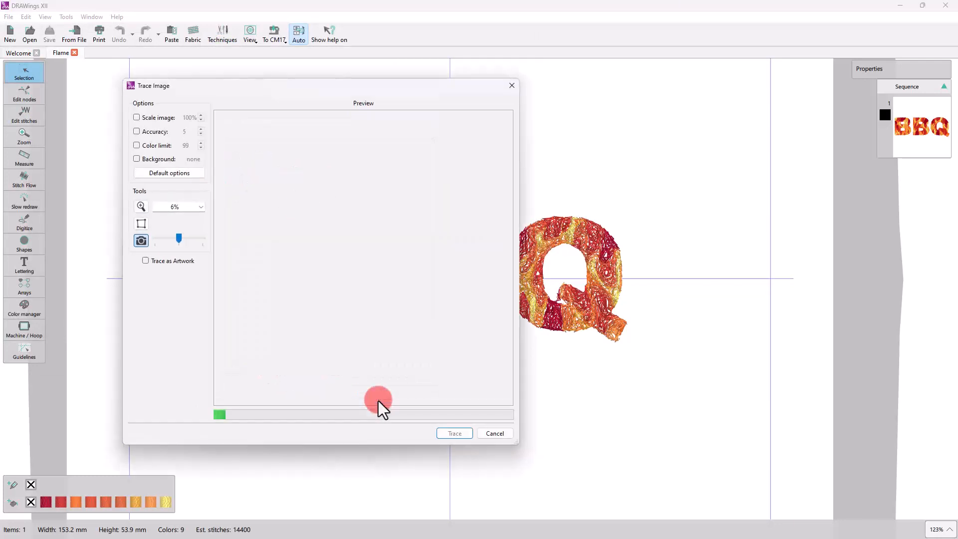
pyautogui.click(454, 433)
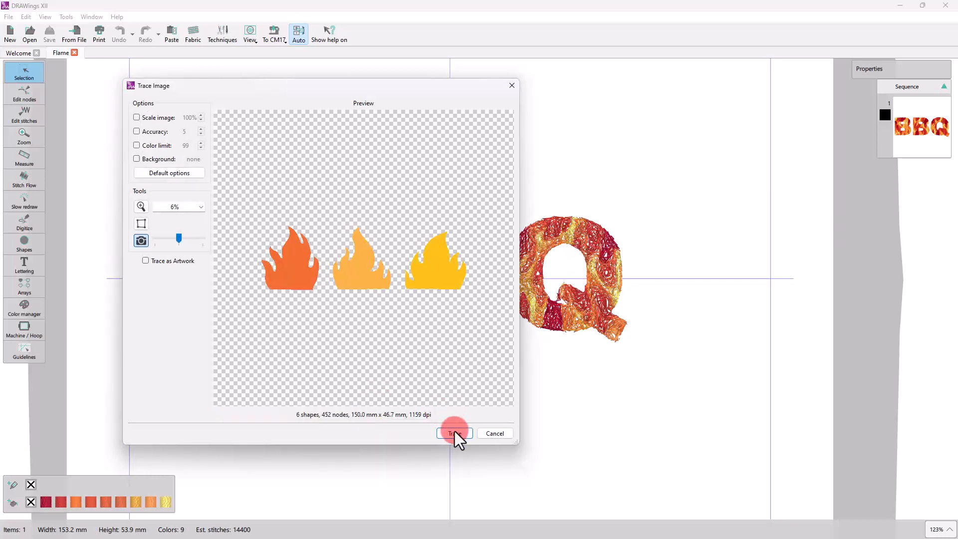
pyautogui.click(454, 433)
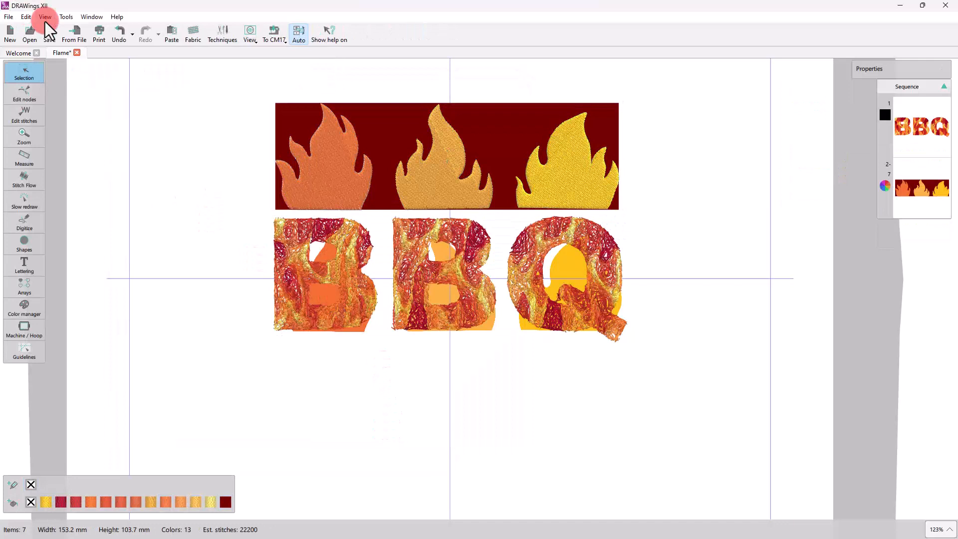
# Hide the backdrop, ungroup the traced flames, and select the flame tips together
pyautogui.click(44, 16)
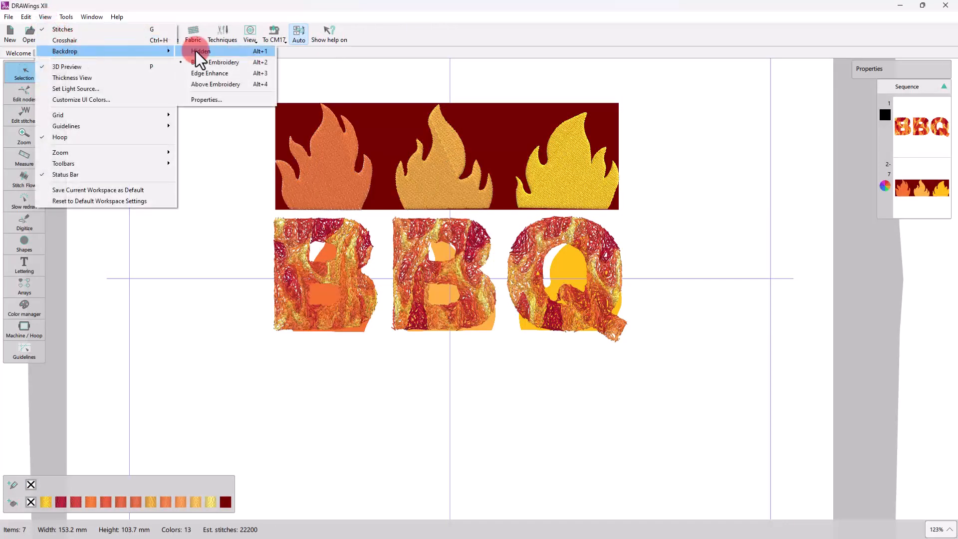
pyautogui.click(201, 51)
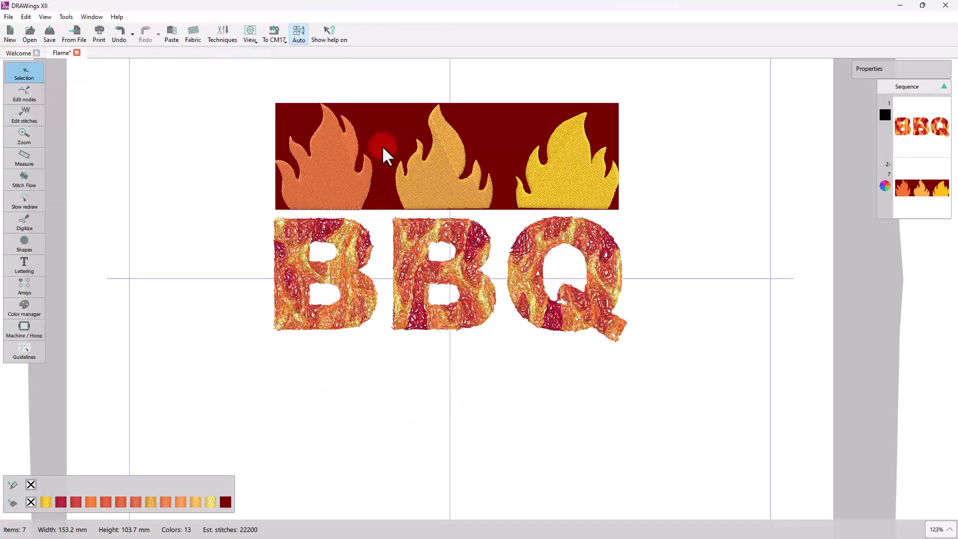
pyautogui.rightClick(385, 153)
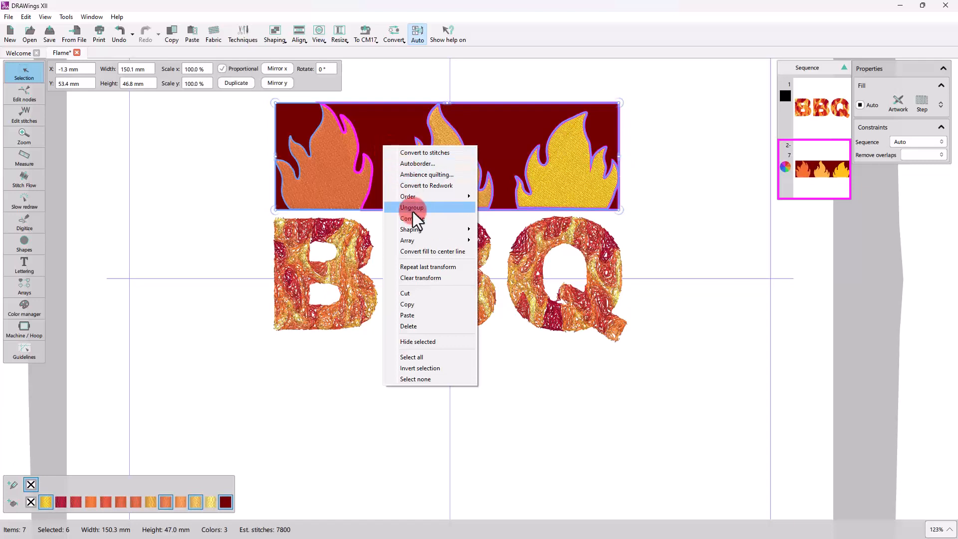
pyautogui.click(412, 207)
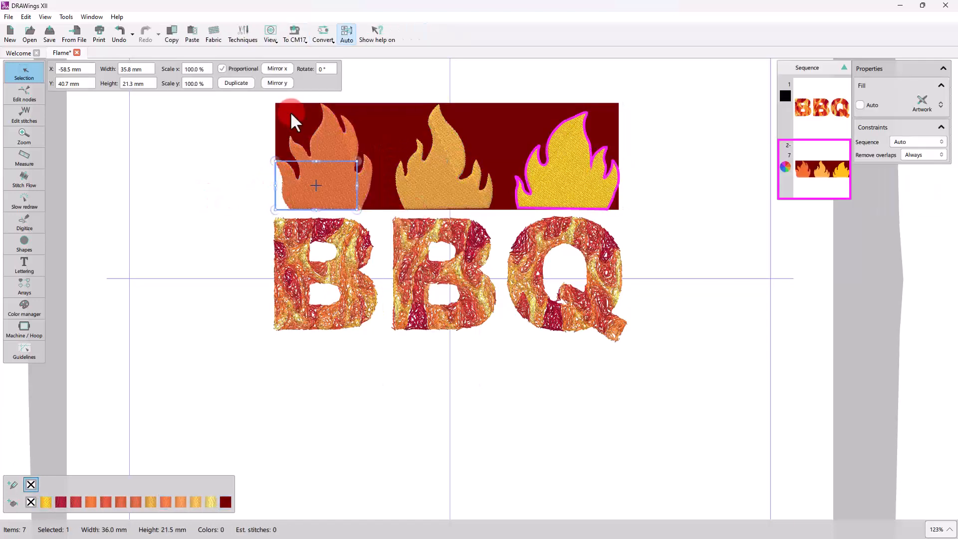
pyautogui.click(444, 157)
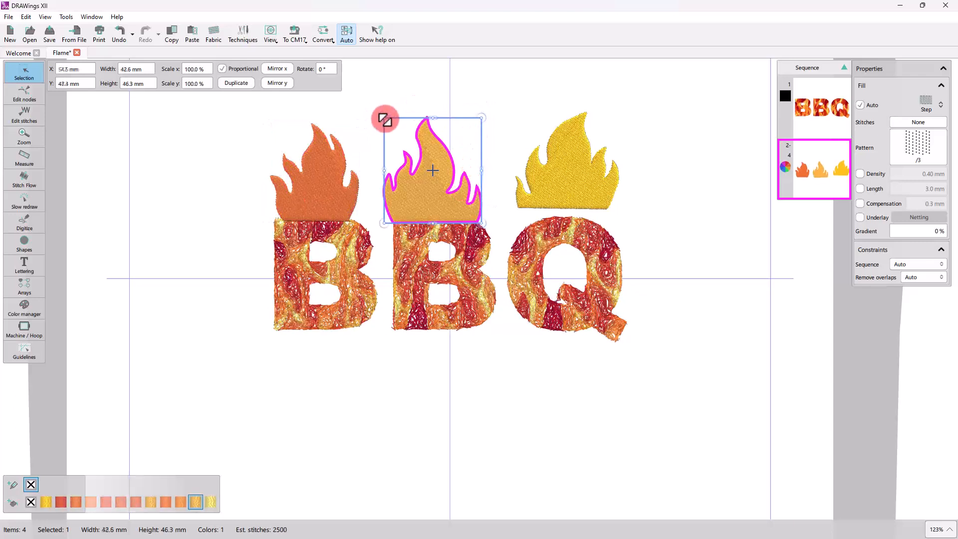
pyautogui.click(345, 102)
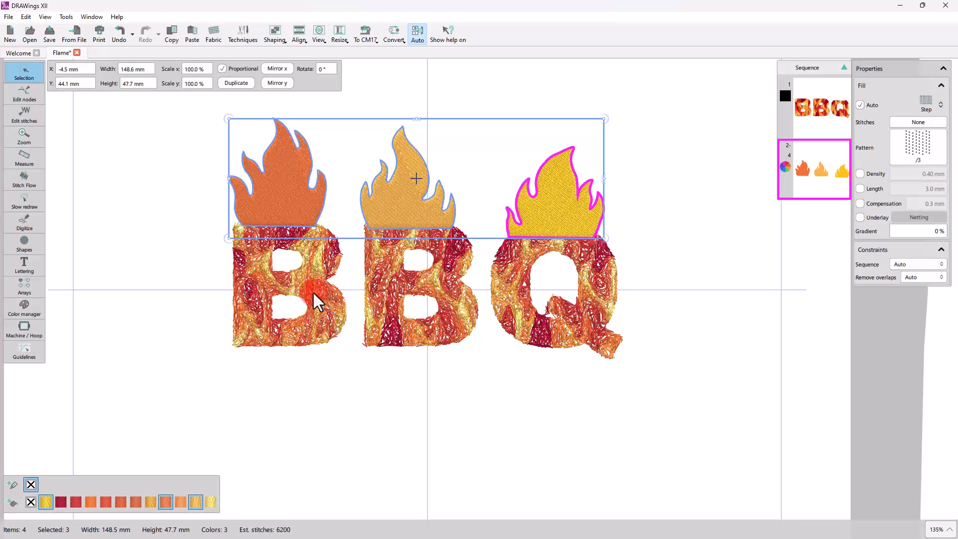
# Weld the BBQ letters and three flame tips into one nine-colour PaintStitch object
pyautogui.click(814, 107)
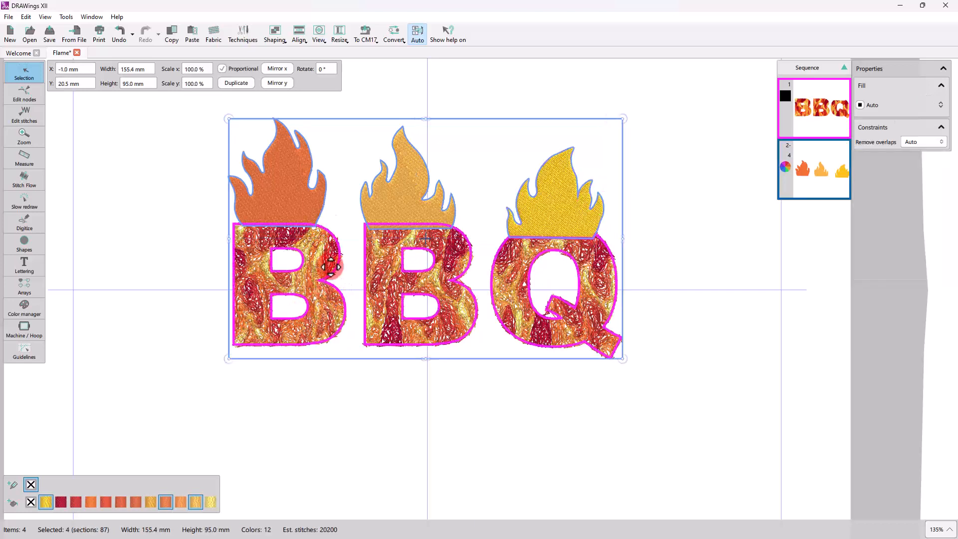
pyautogui.click(274, 31)
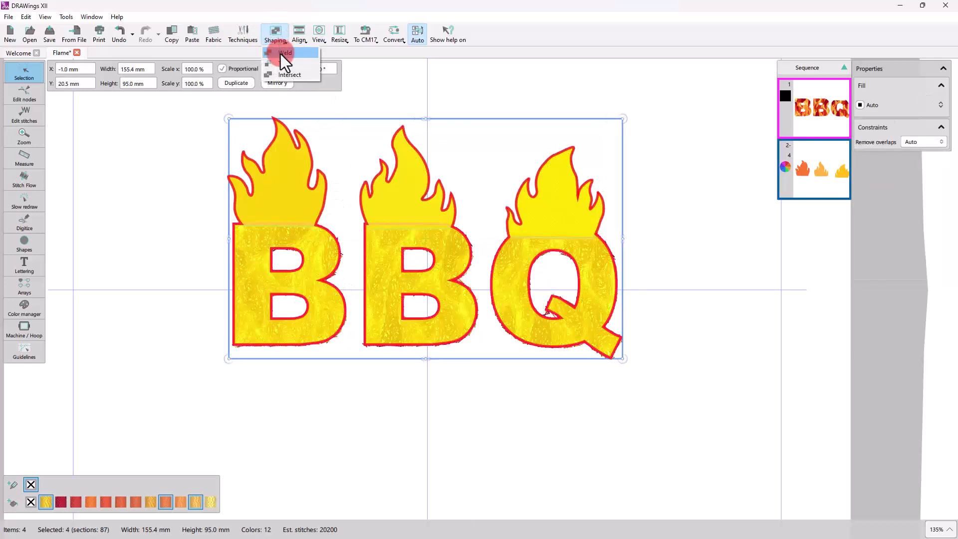
pyautogui.click(285, 52)
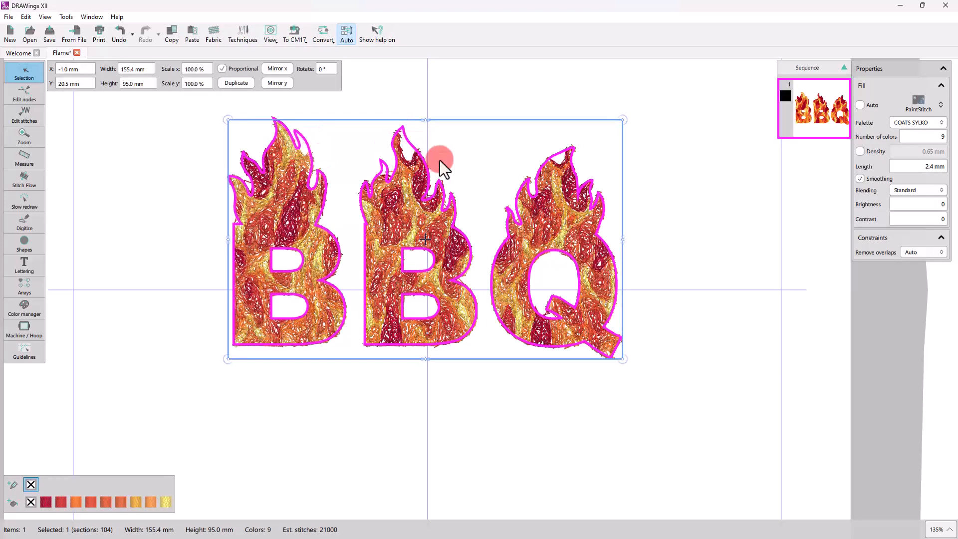
pyautogui.click(24, 94)
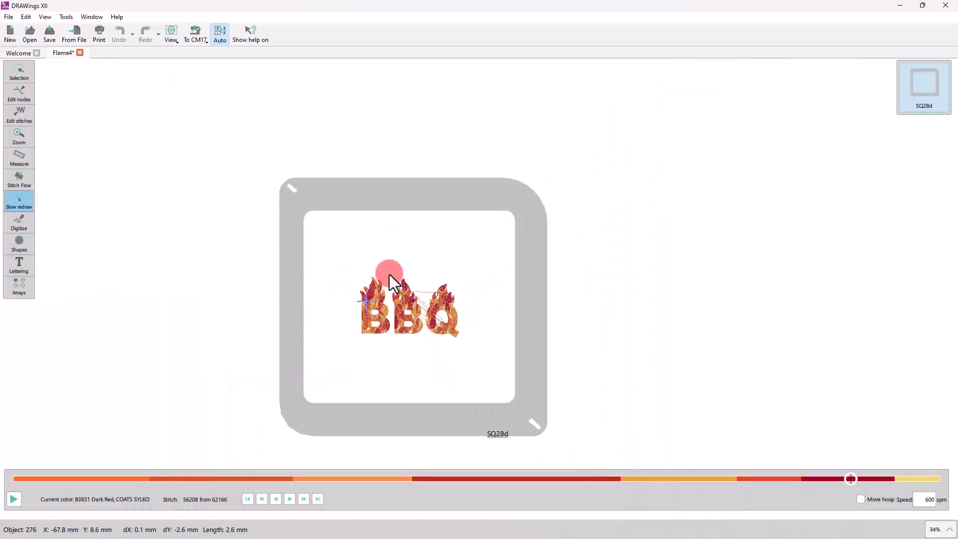
# Zoom out to view the hoop and switch the Auto toolbar button to Manual
pyautogui.scroll(3)
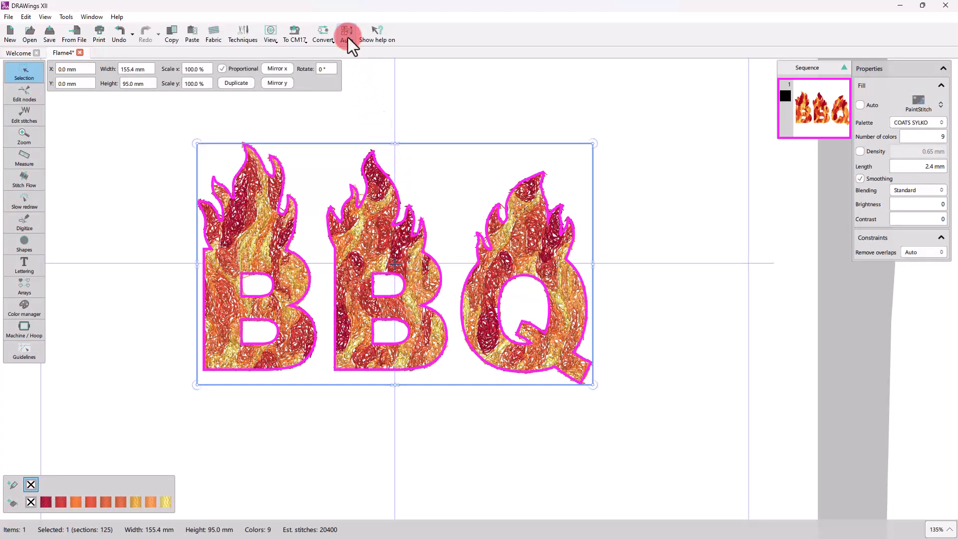
pyautogui.click(348, 31)
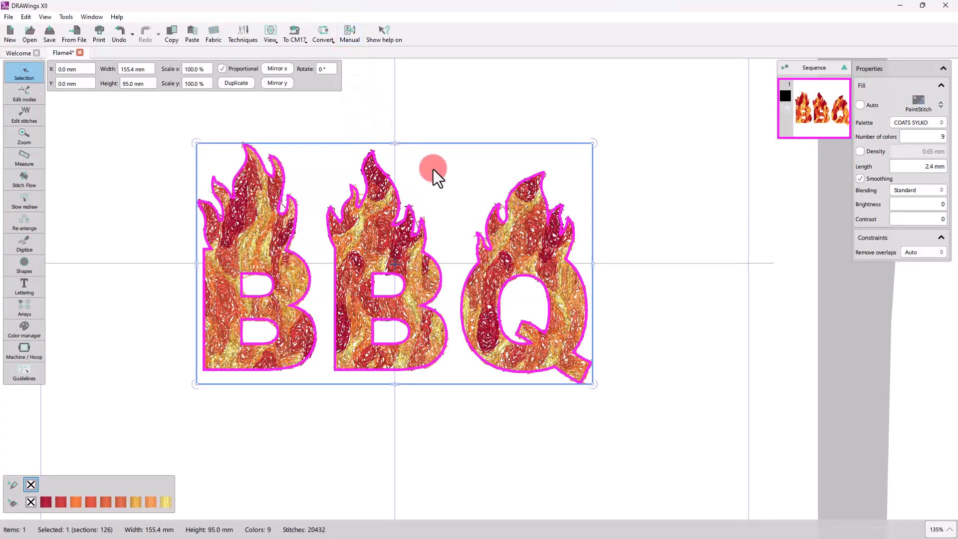
pyautogui.moveTo(159, 269)
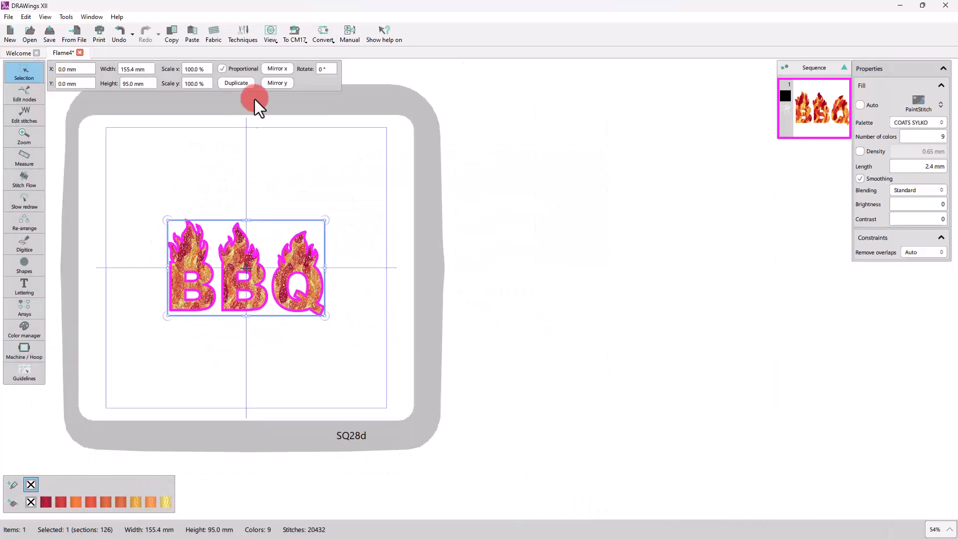
# Replace the SQ28d hoop with a rotated RE20d hoop and replay stitching to verify placement
pyautogui.click(24, 352)
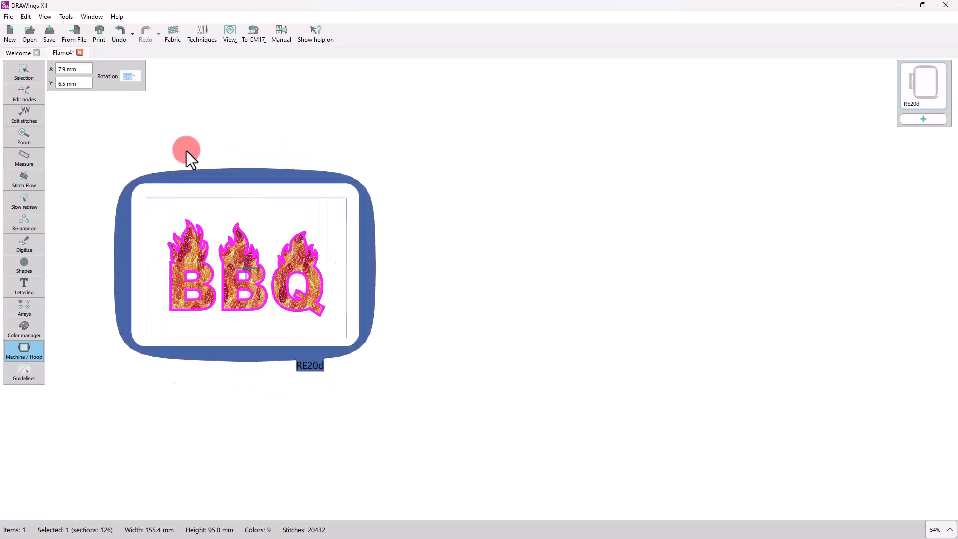
pyautogui.click(24, 74)
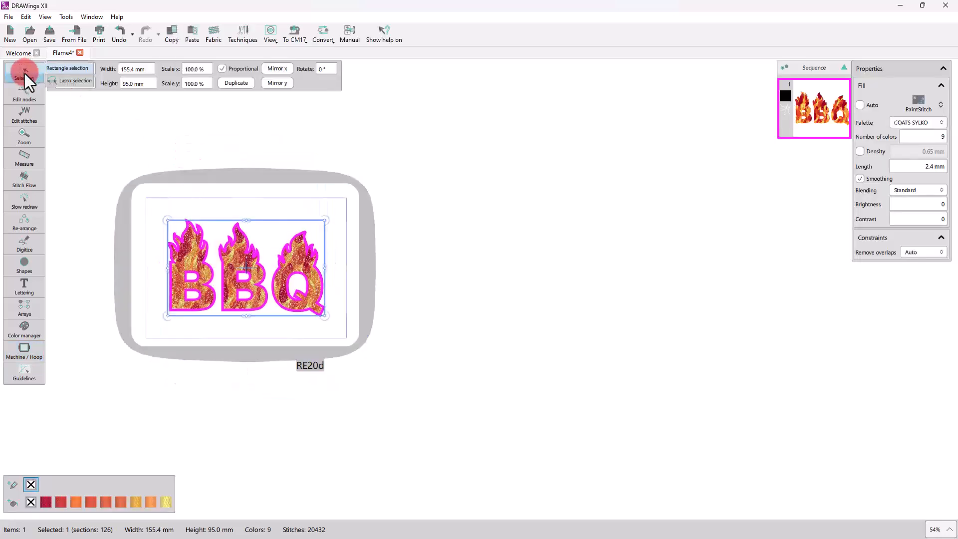
pyautogui.click(24, 71)
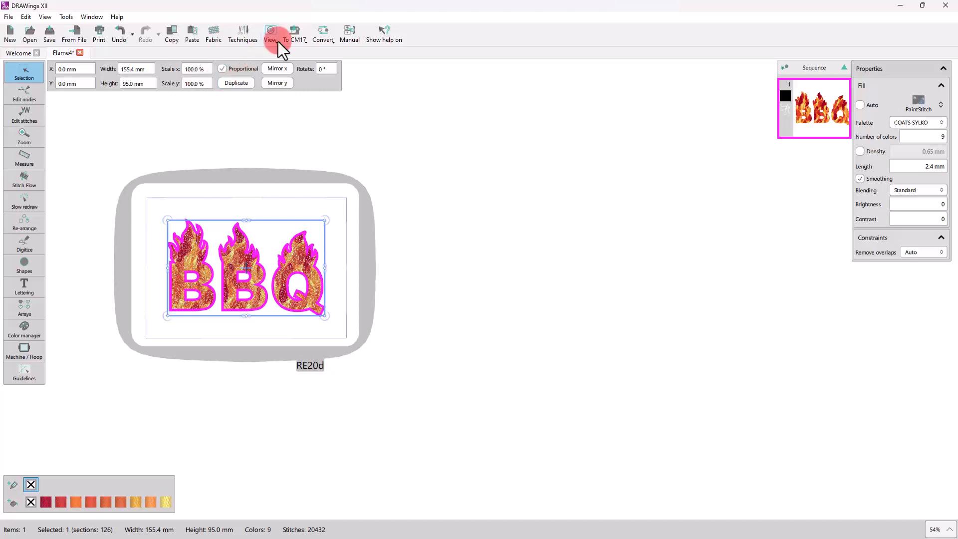
pyautogui.click(295, 33)
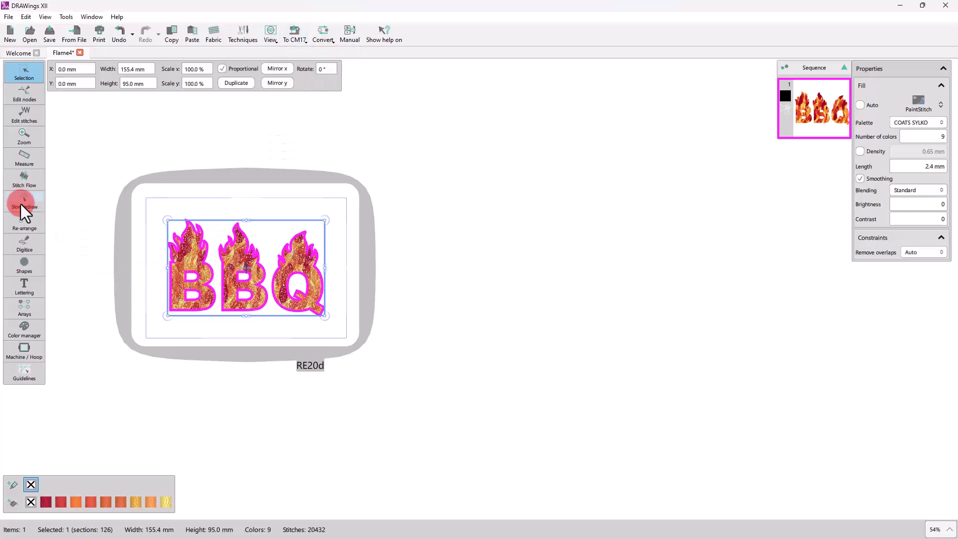
pyautogui.click(24, 201)
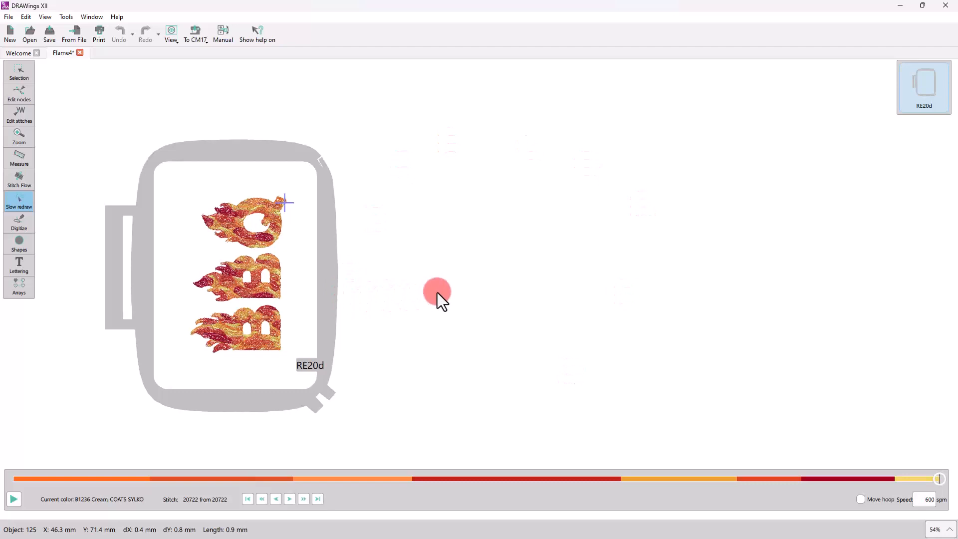
pyautogui.click(19, 73)
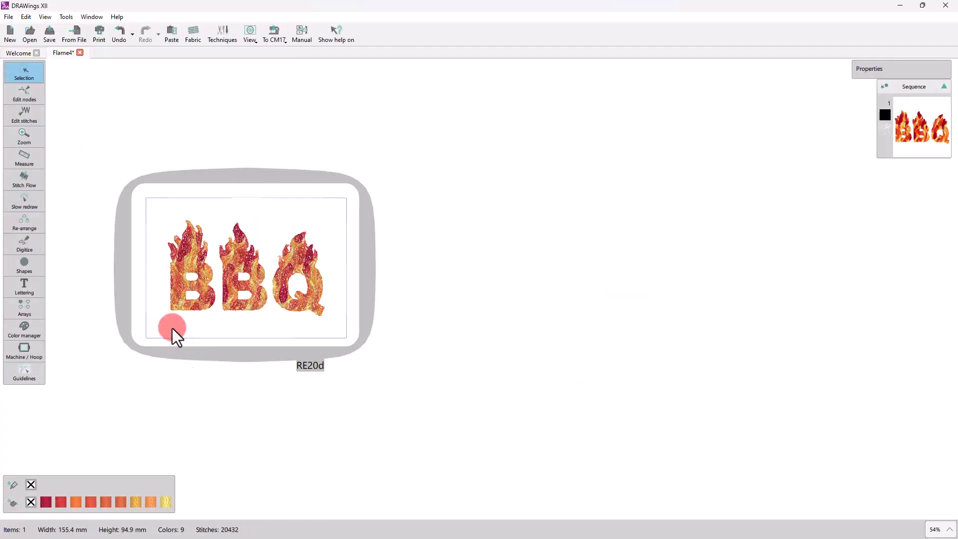
# Preview a landscape, design-only printout with hoop, start point and grid lines, then cancel
pyautogui.click(9, 17)
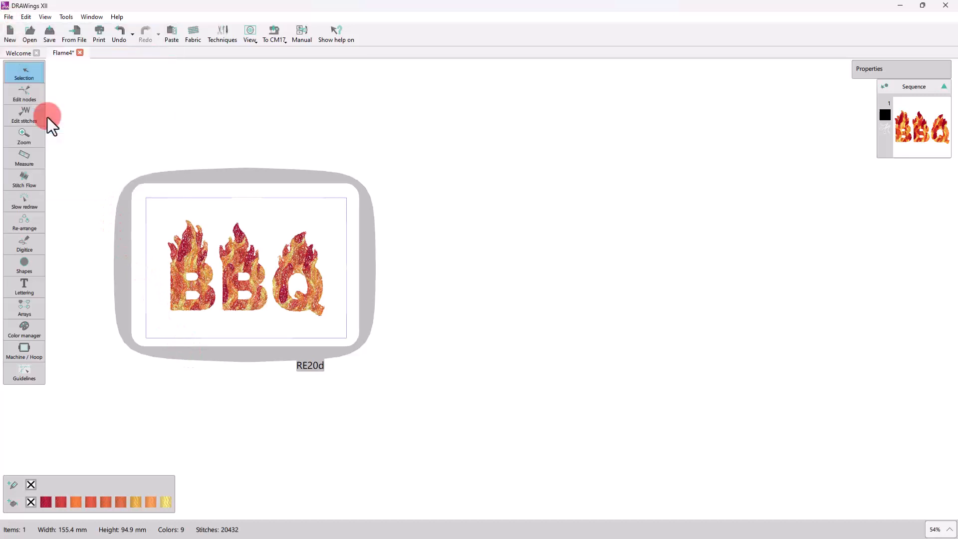
pyautogui.click(98, 34)
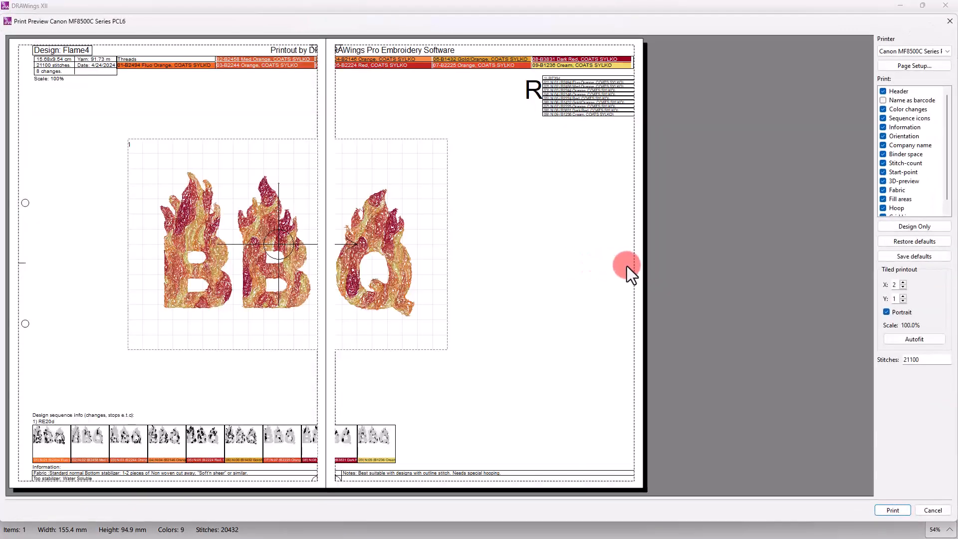
pyautogui.moveTo(739, 253)
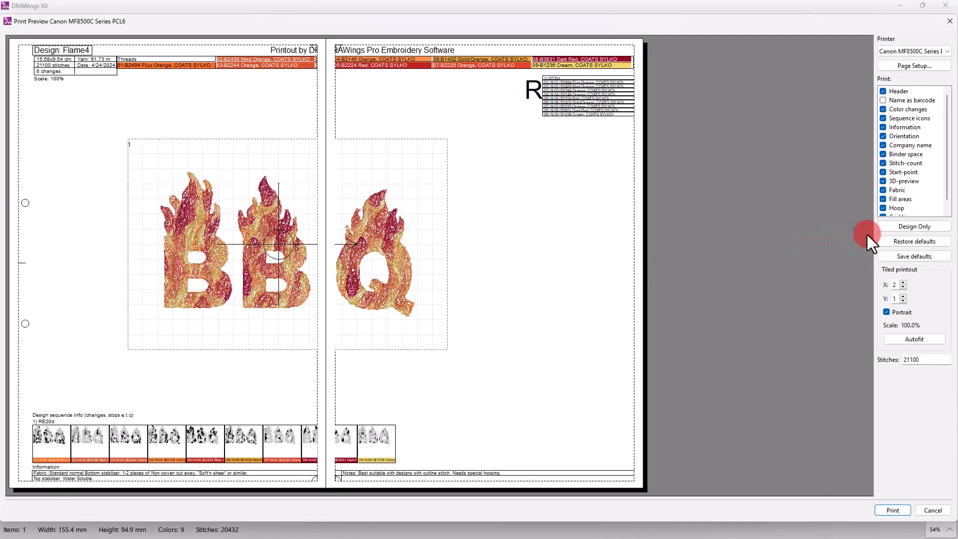
pyautogui.click(914, 226)
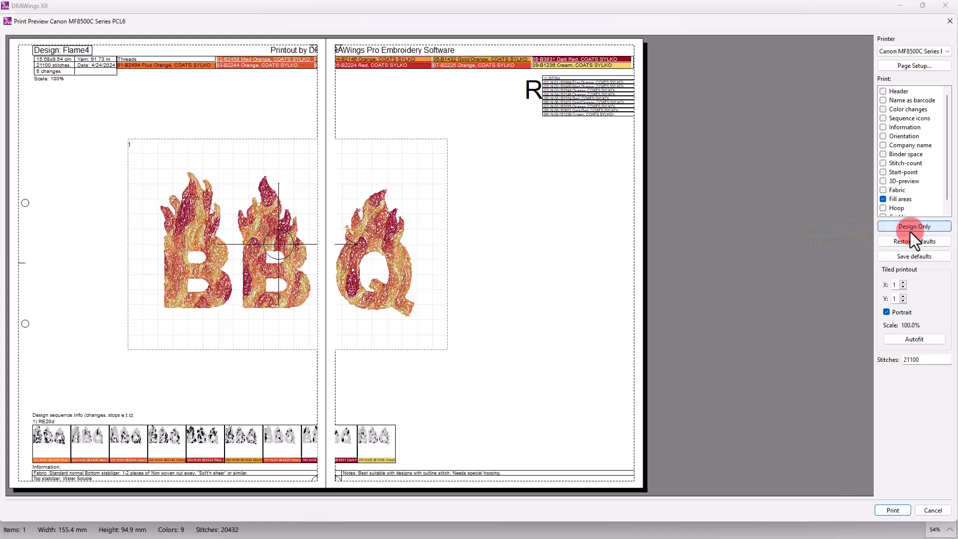
pyautogui.click(914, 226)
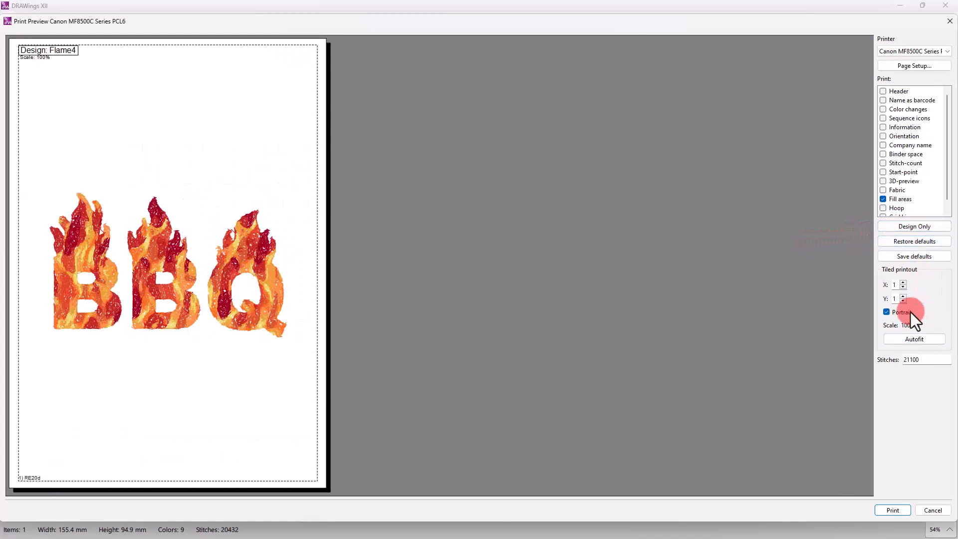
pyautogui.click(887, 312)
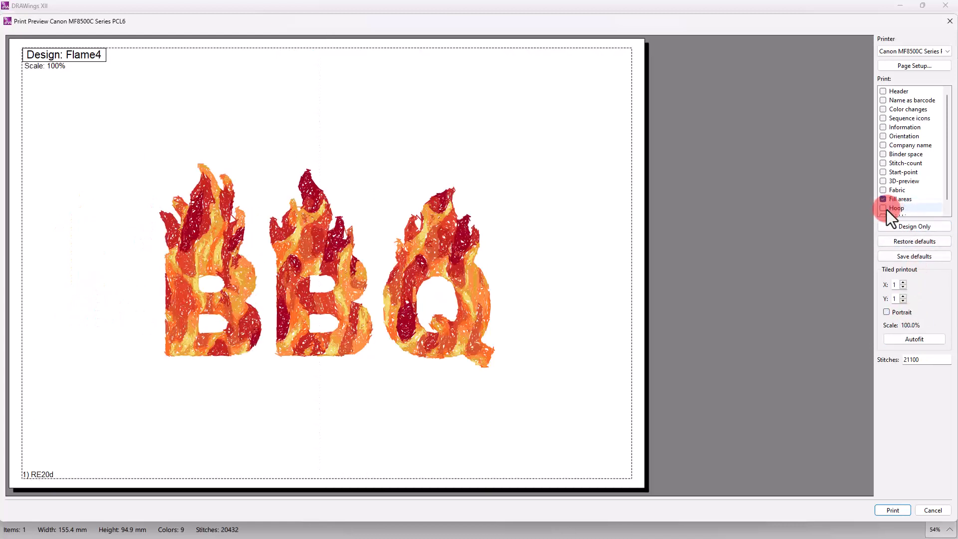
pyautogui.click(883, 207)
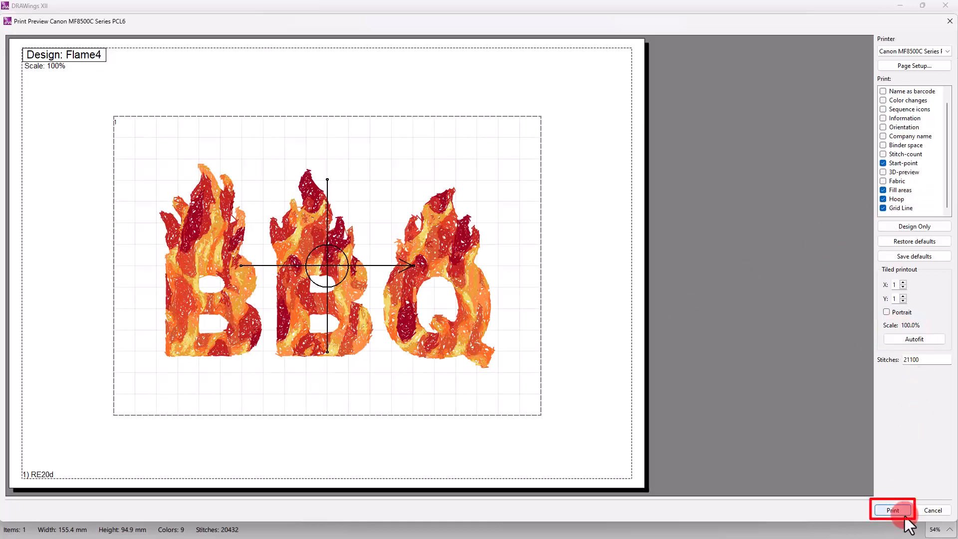
pyautogui.click(892, 510)
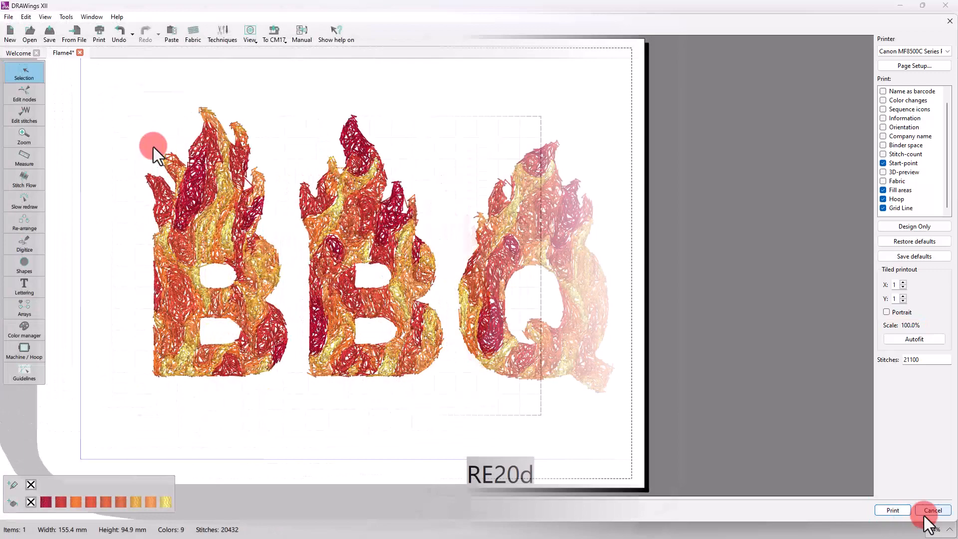